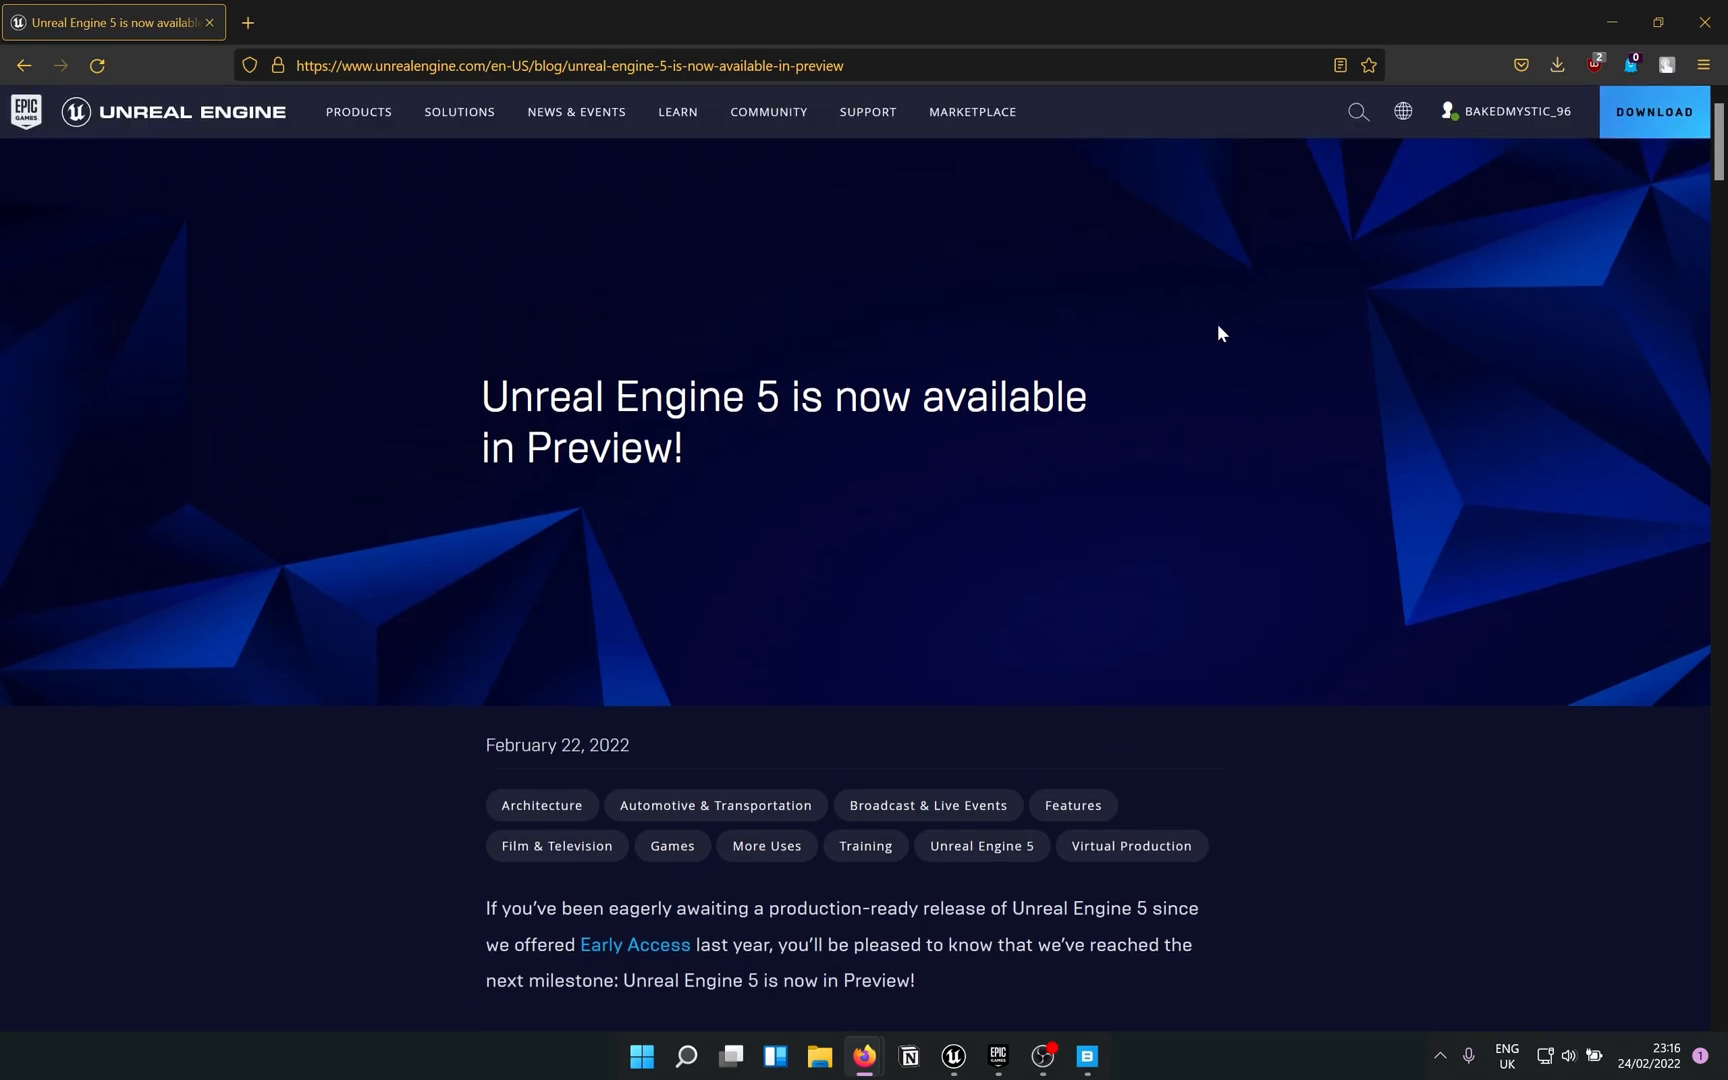
{"action": "mouse_move", "coordinate": [1212, 332]}
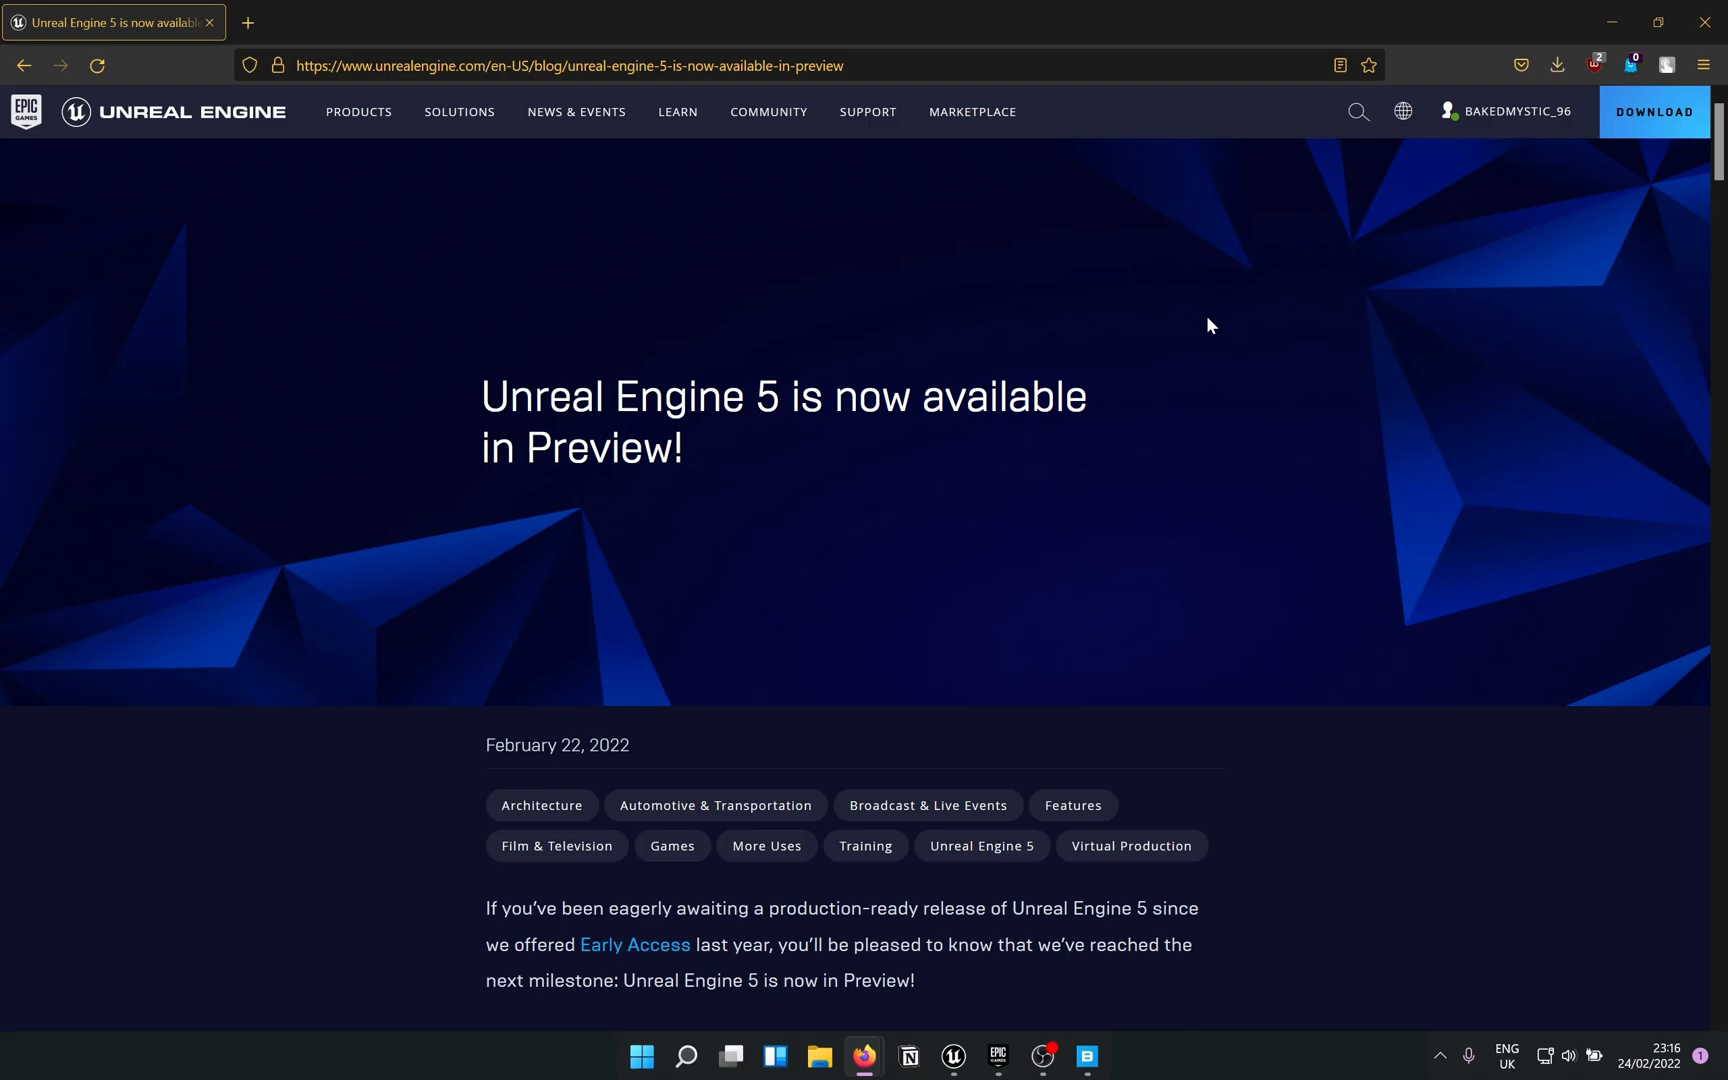
{"action": "mouse_move", "coordinate": [1188, 328]}
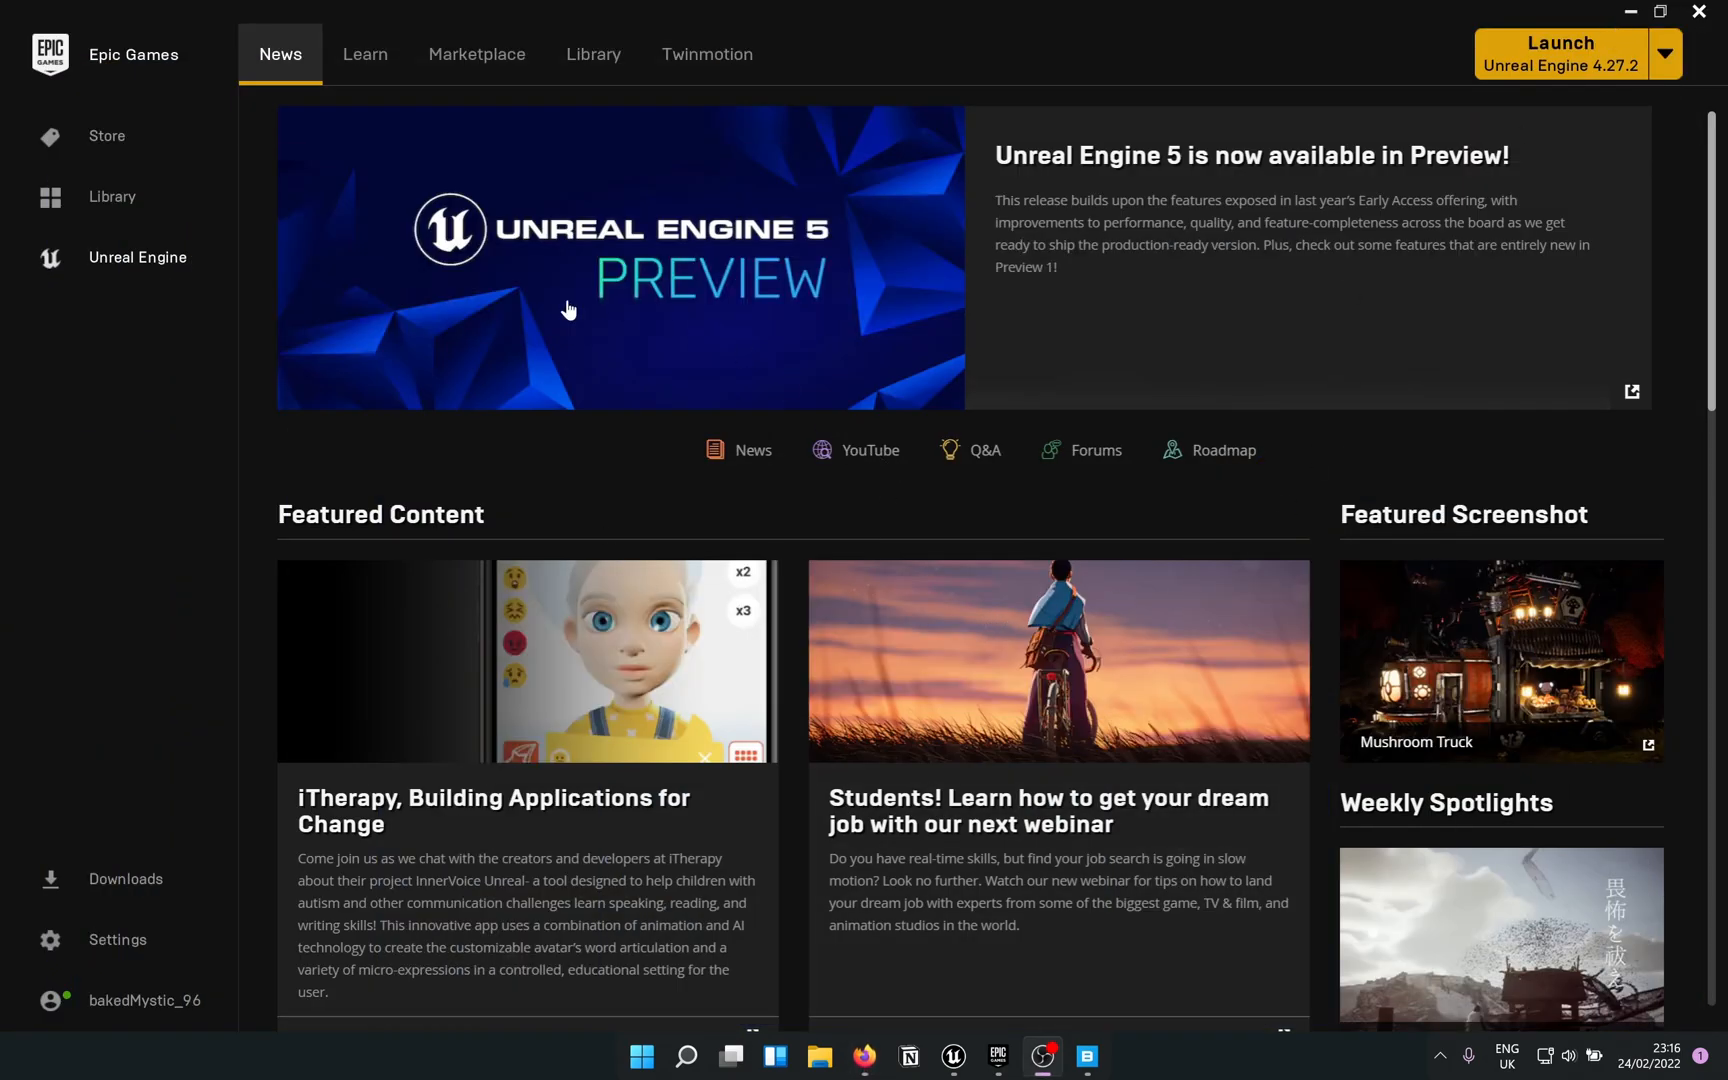
{"action": "mouse_move", "coordinate": [1096, 254]}
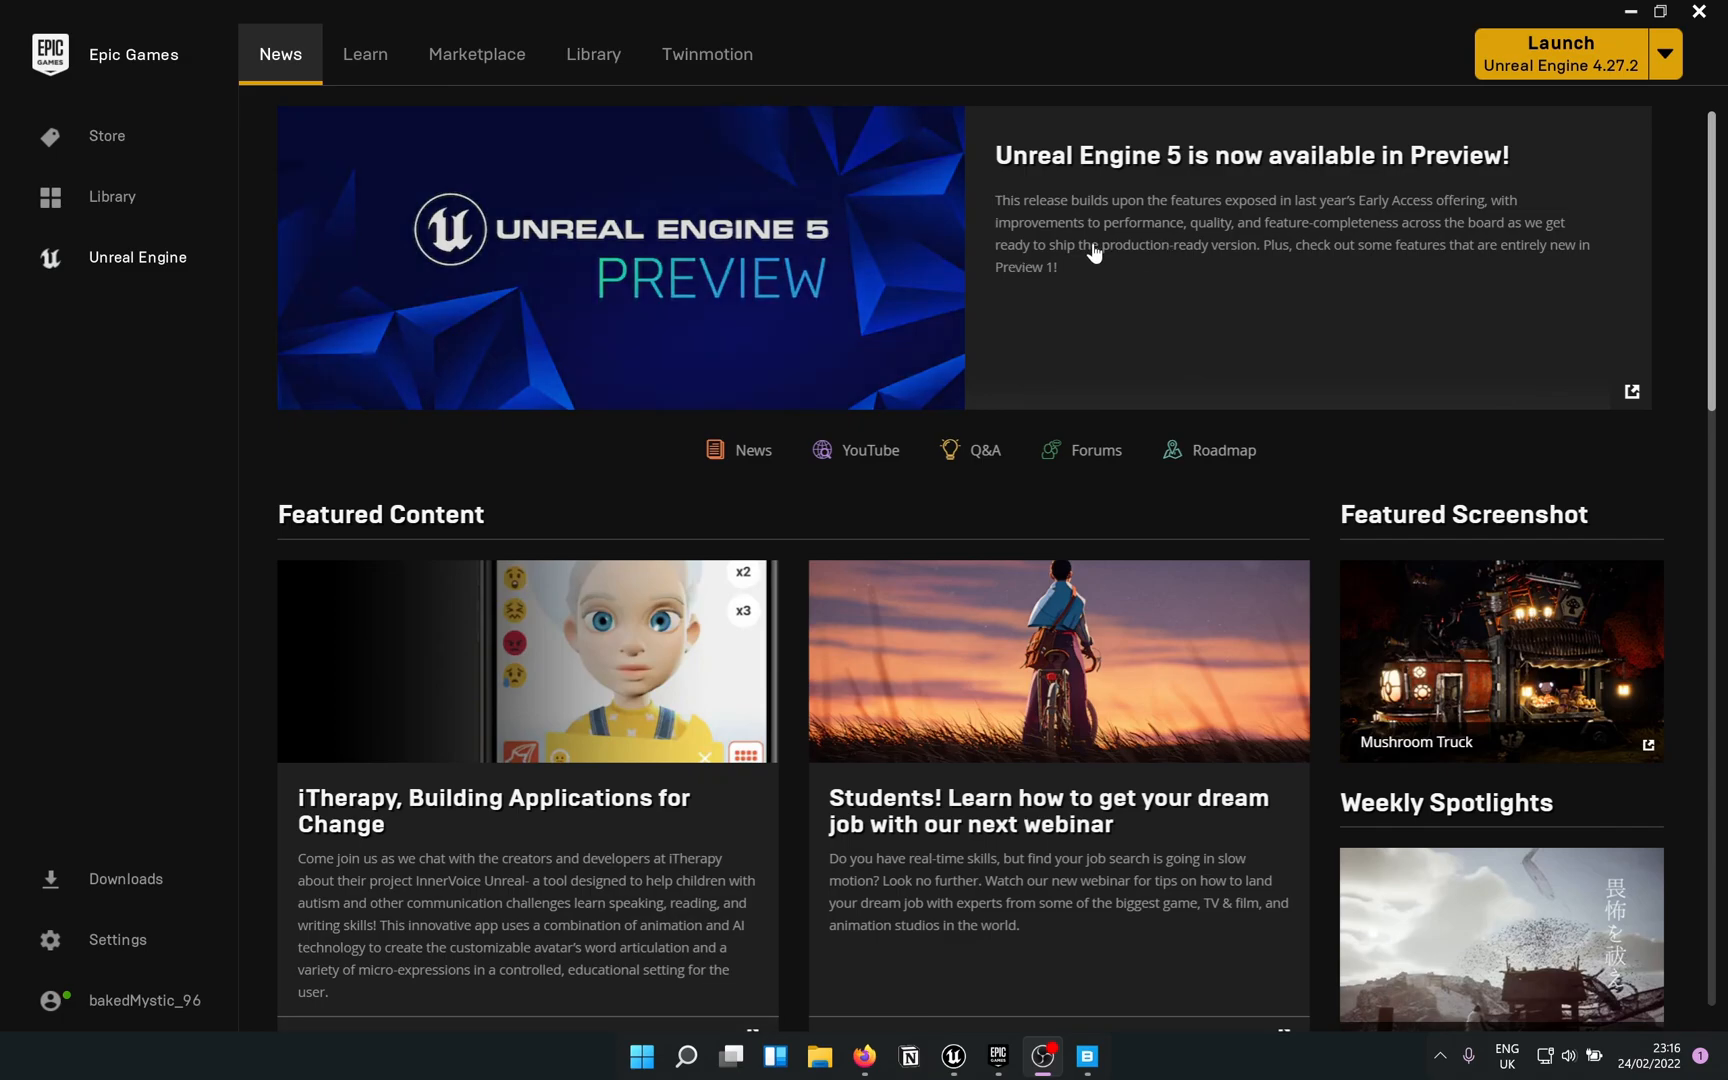
Show the Launcher Library with engines 4.27.2 and 5.0.0 Preview 1 and the projects.
{"action": "left_click", "coordinate": [592, 52]}
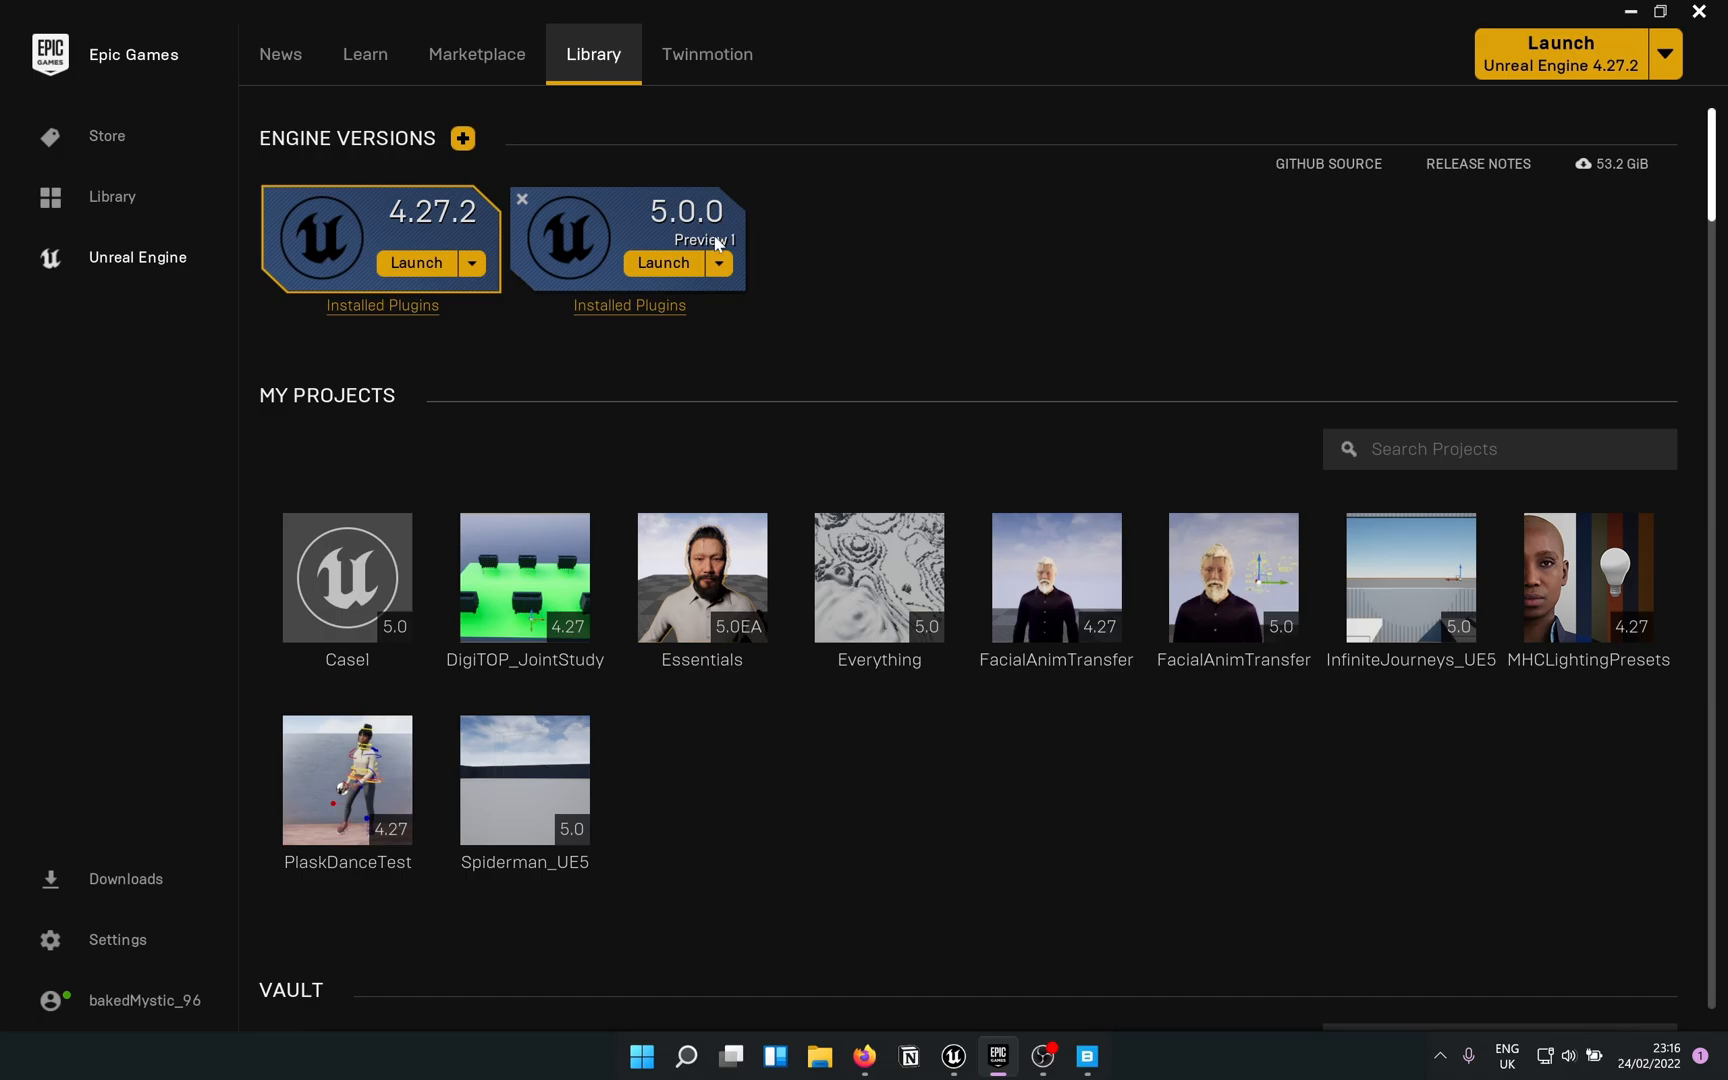
{"action": "mouse_move", "coordinate": [716, 248]}
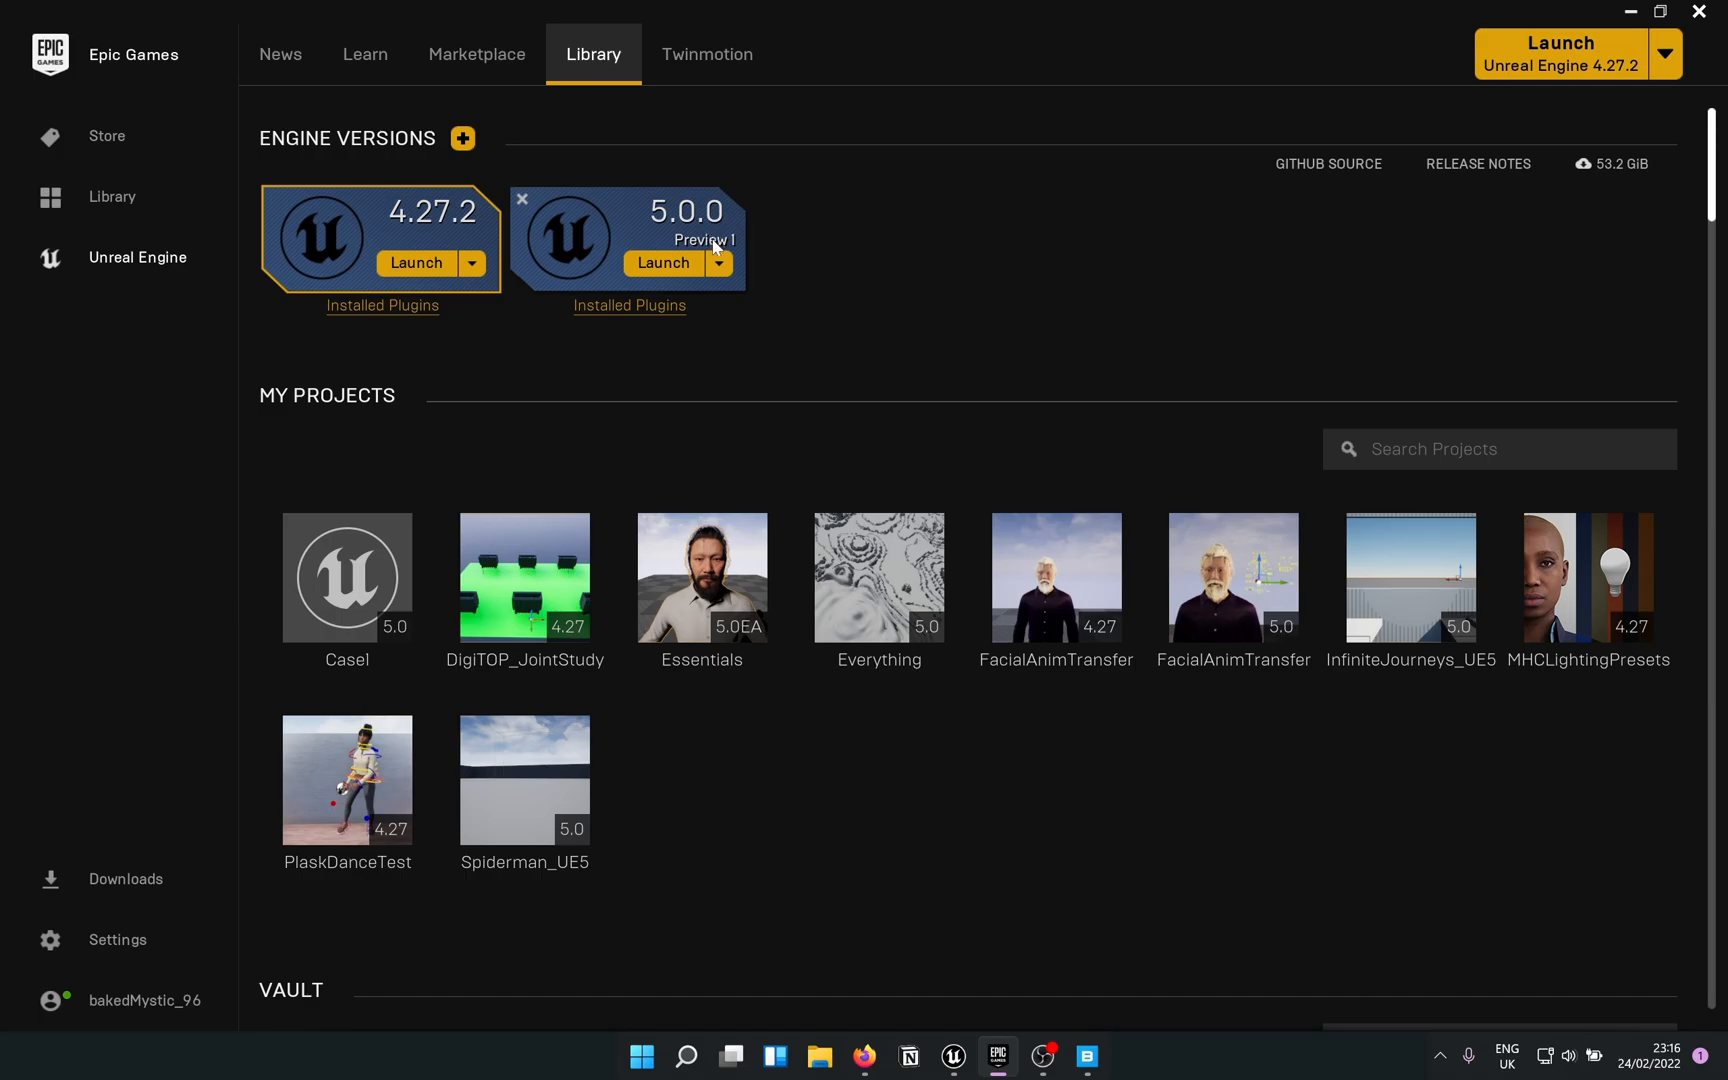
{"action": "mouse_move", "coordinate": [686, 204]}
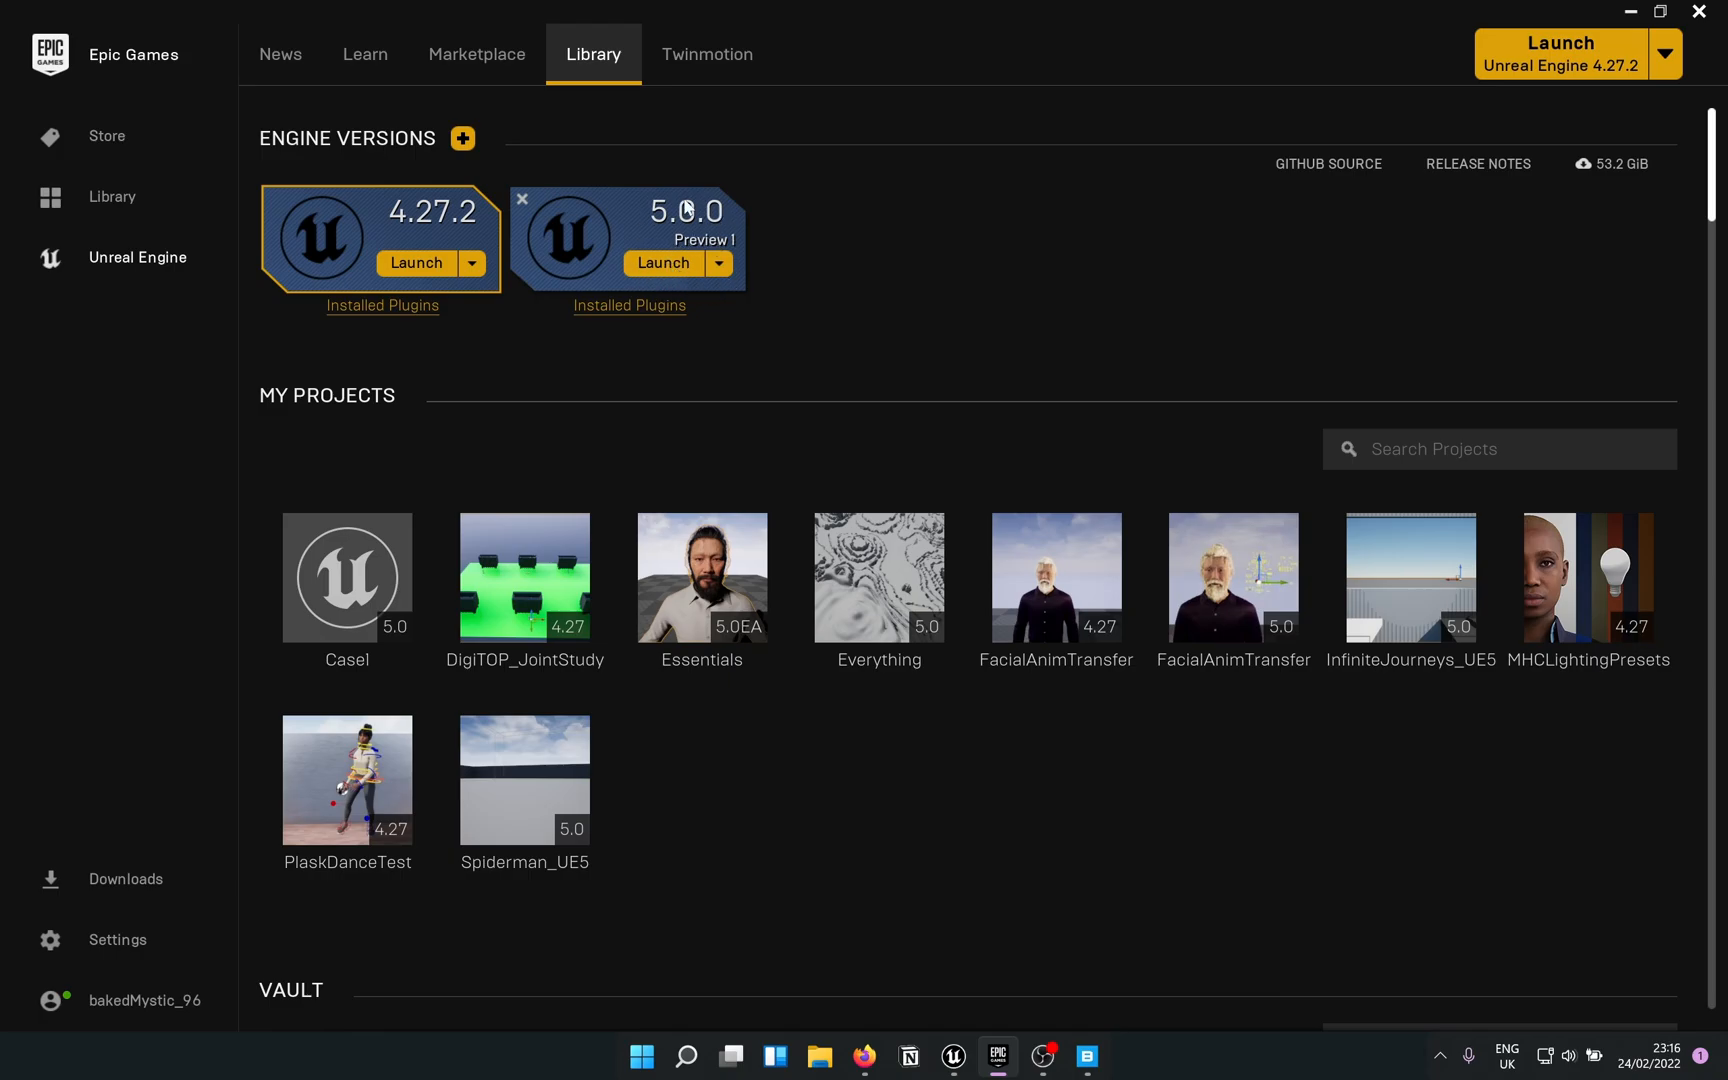
{"action": "mouse_move", "coordinate": [524, 102]}
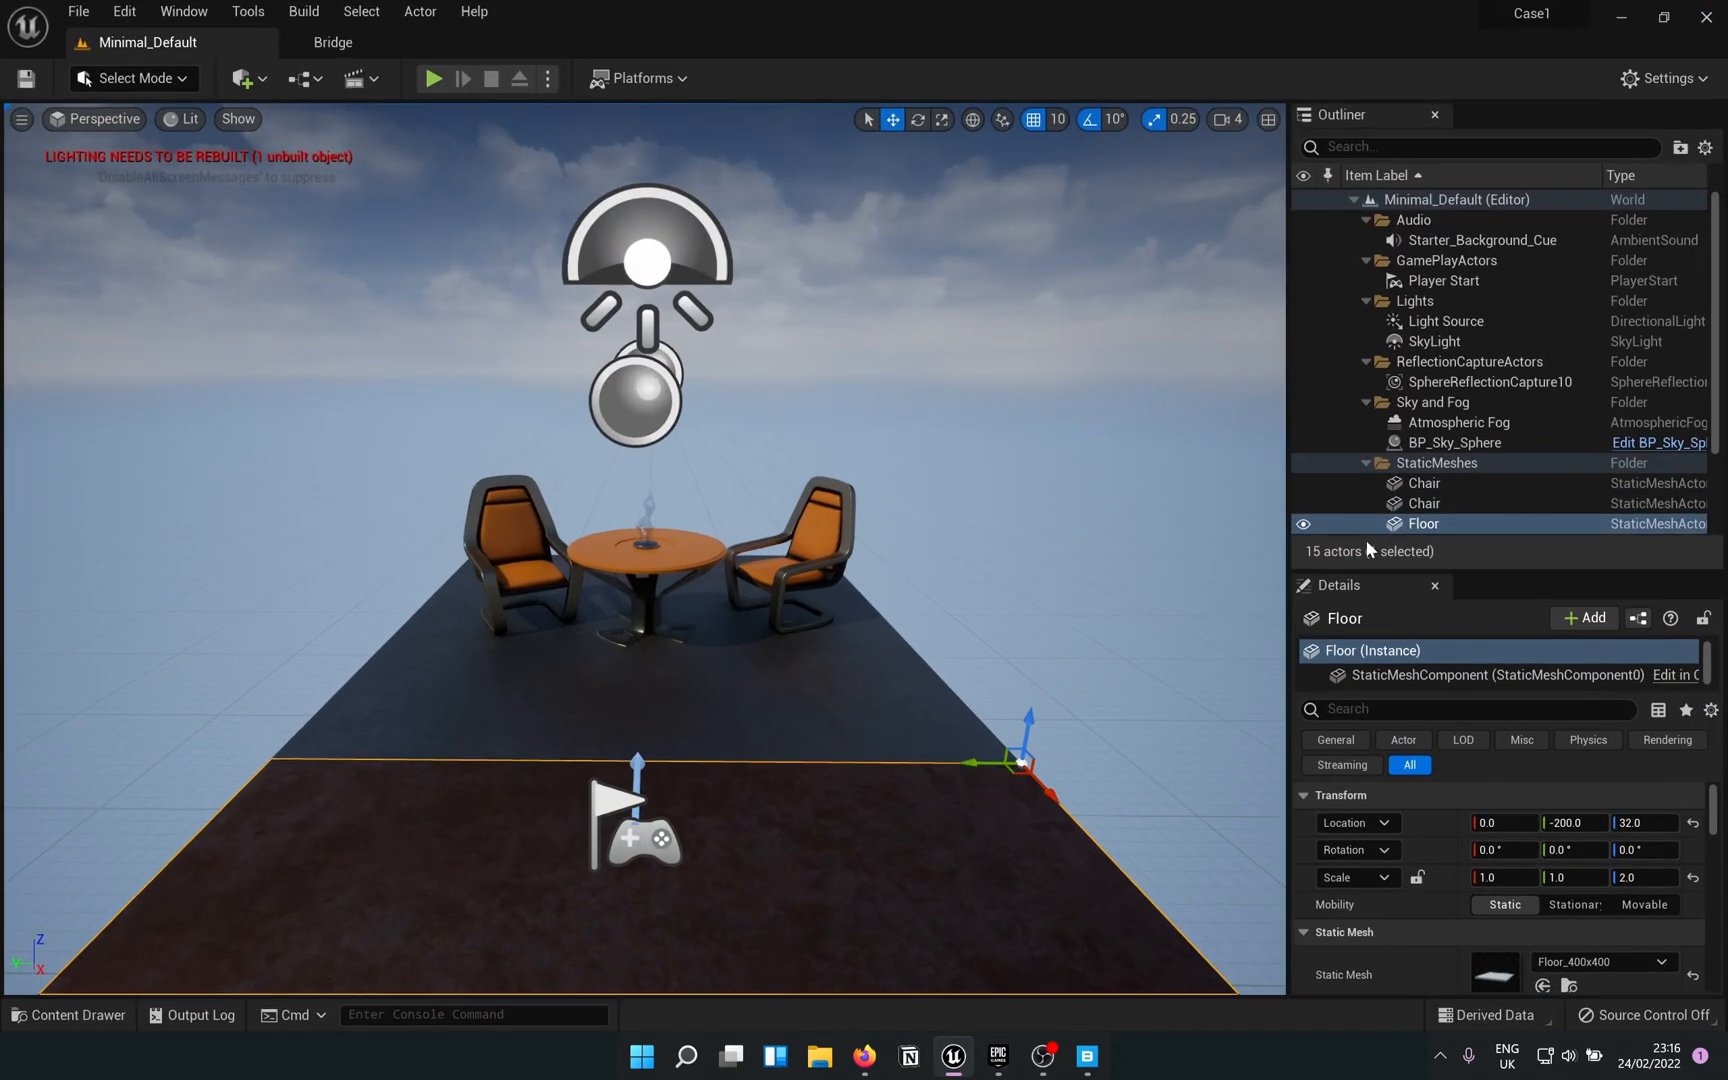
Import the Stephane MetaHuman preset from Quixel Bridge into the project.
{"action": "left_click", "coordinate": [68, 1016]}
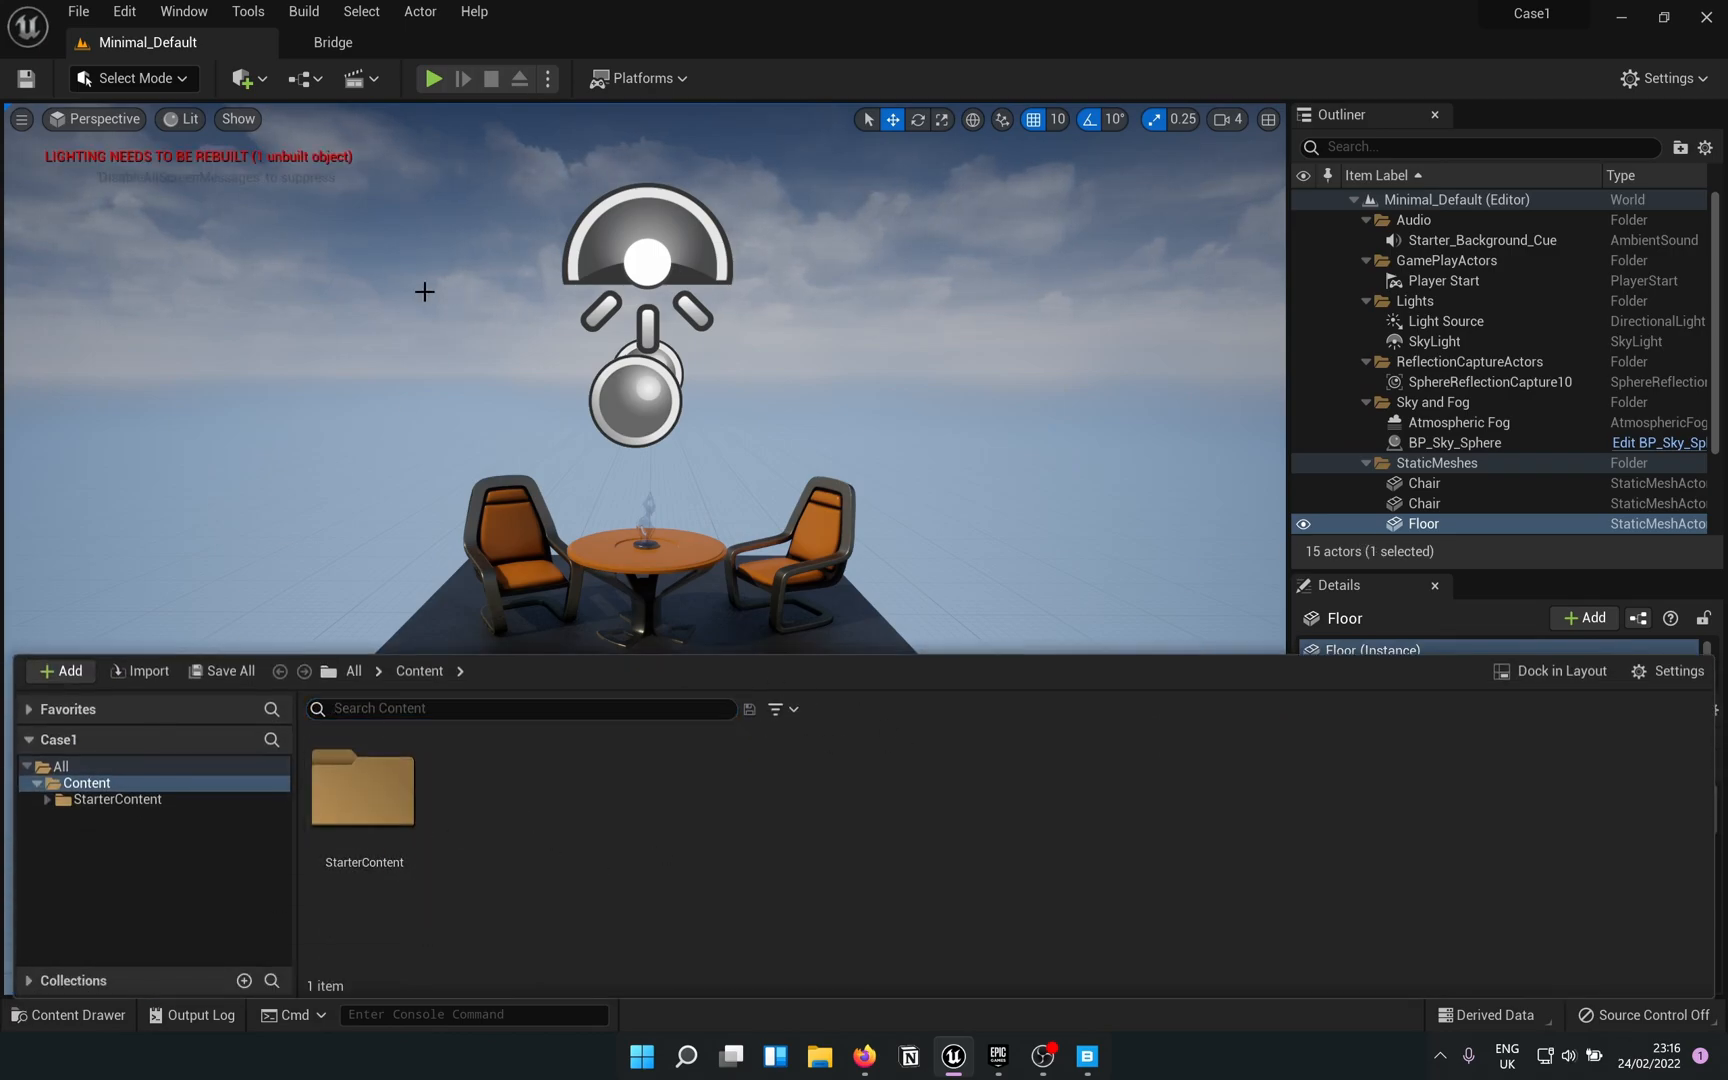
{"action": "left_click", "coordinate": [332, 42]}
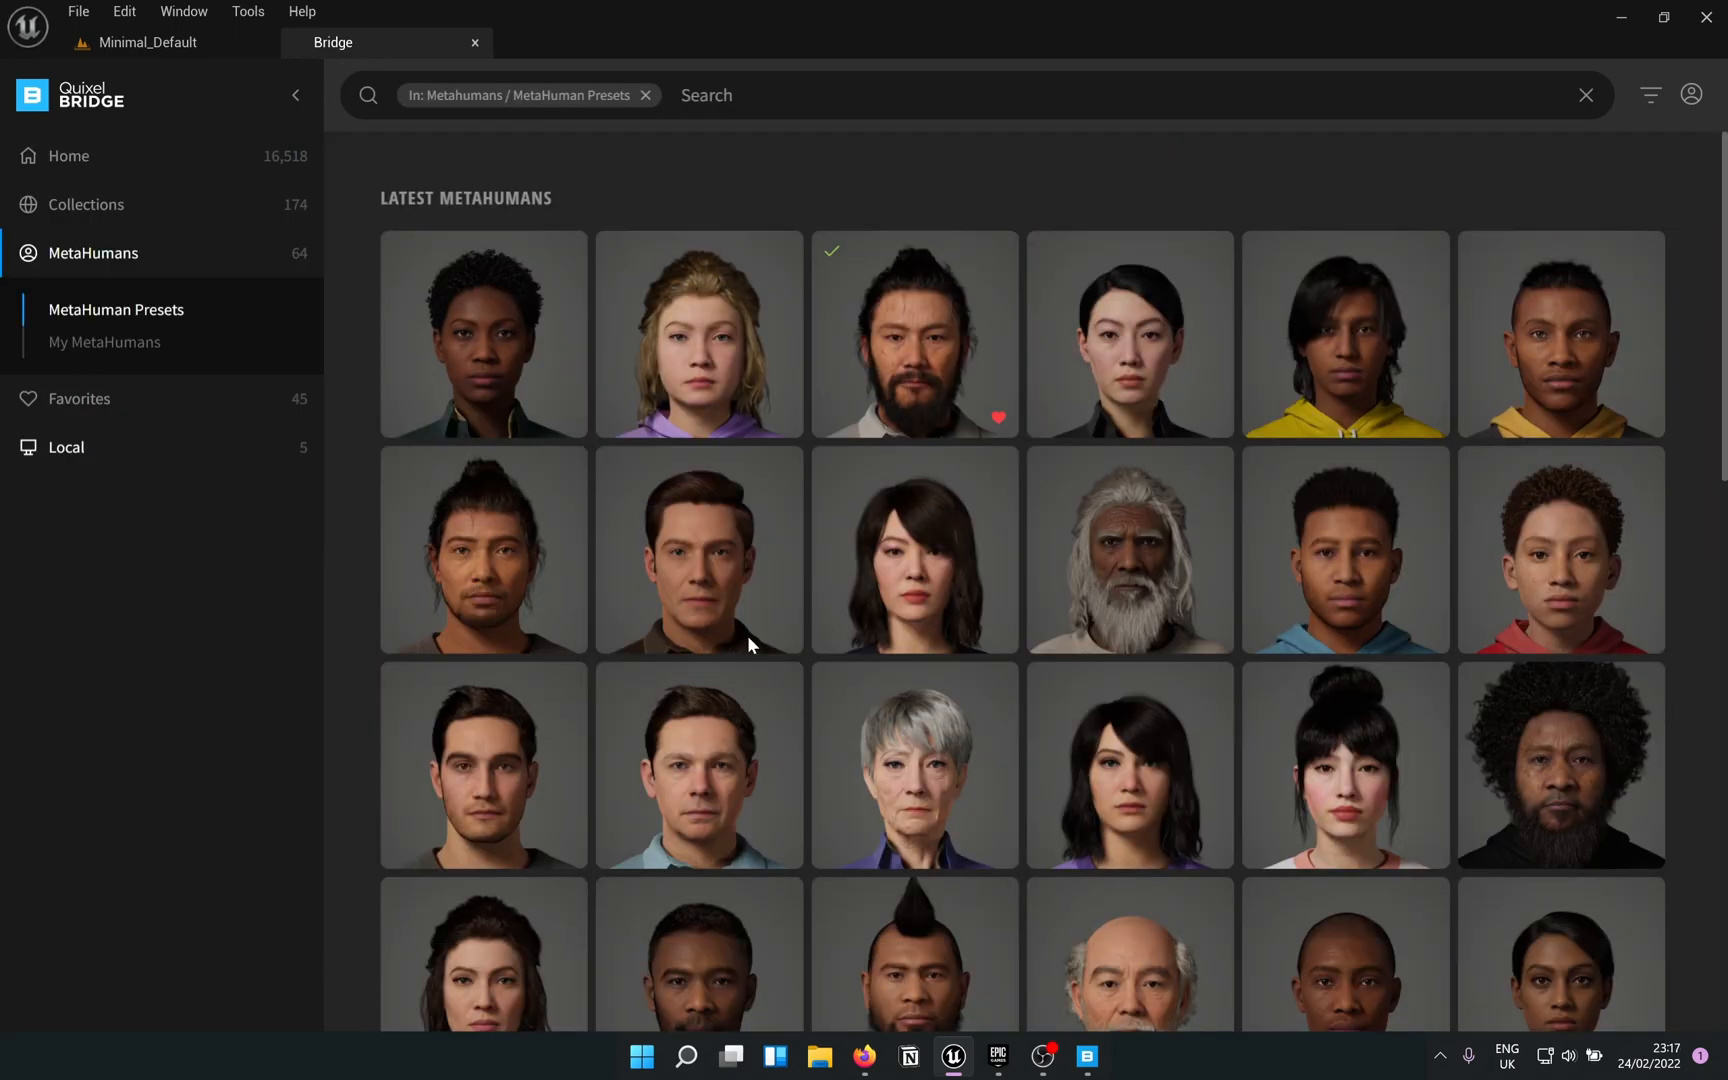
{"action": "scroll", "scroll_direction": "down", "scroll_amount": 3}
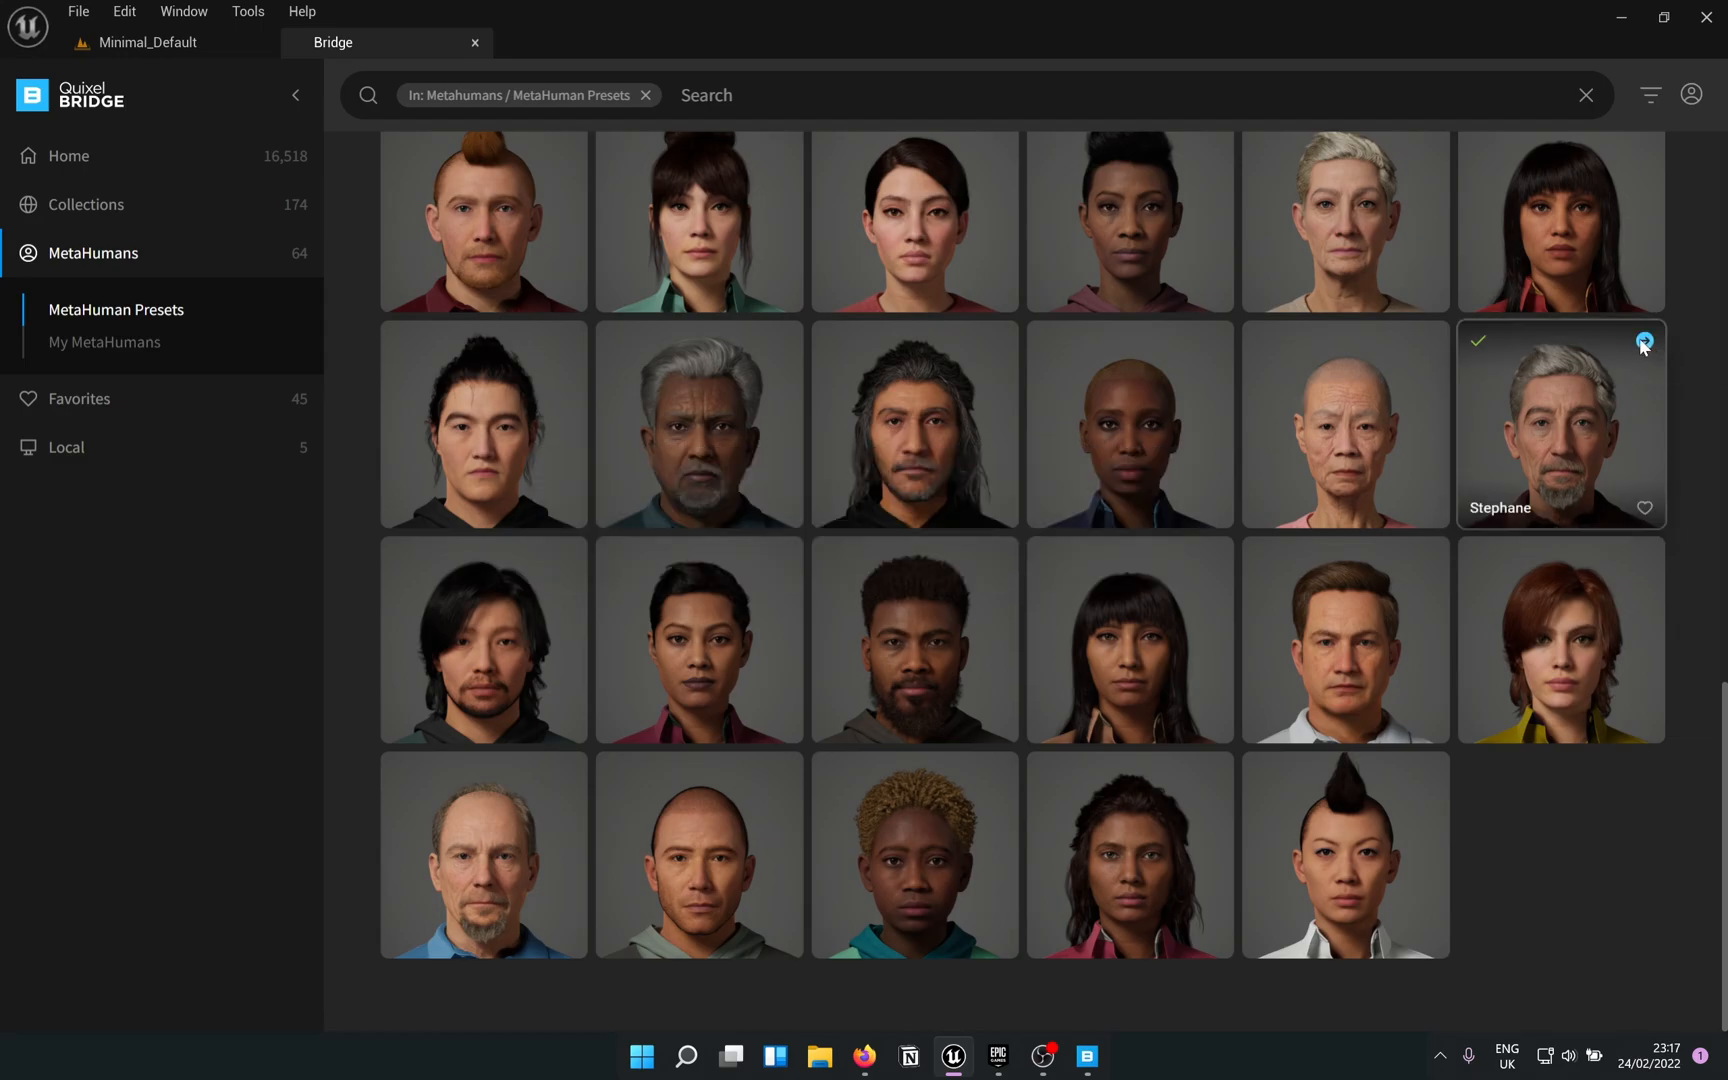
{"action": "left_click", "coordinate": [1644, 340]}
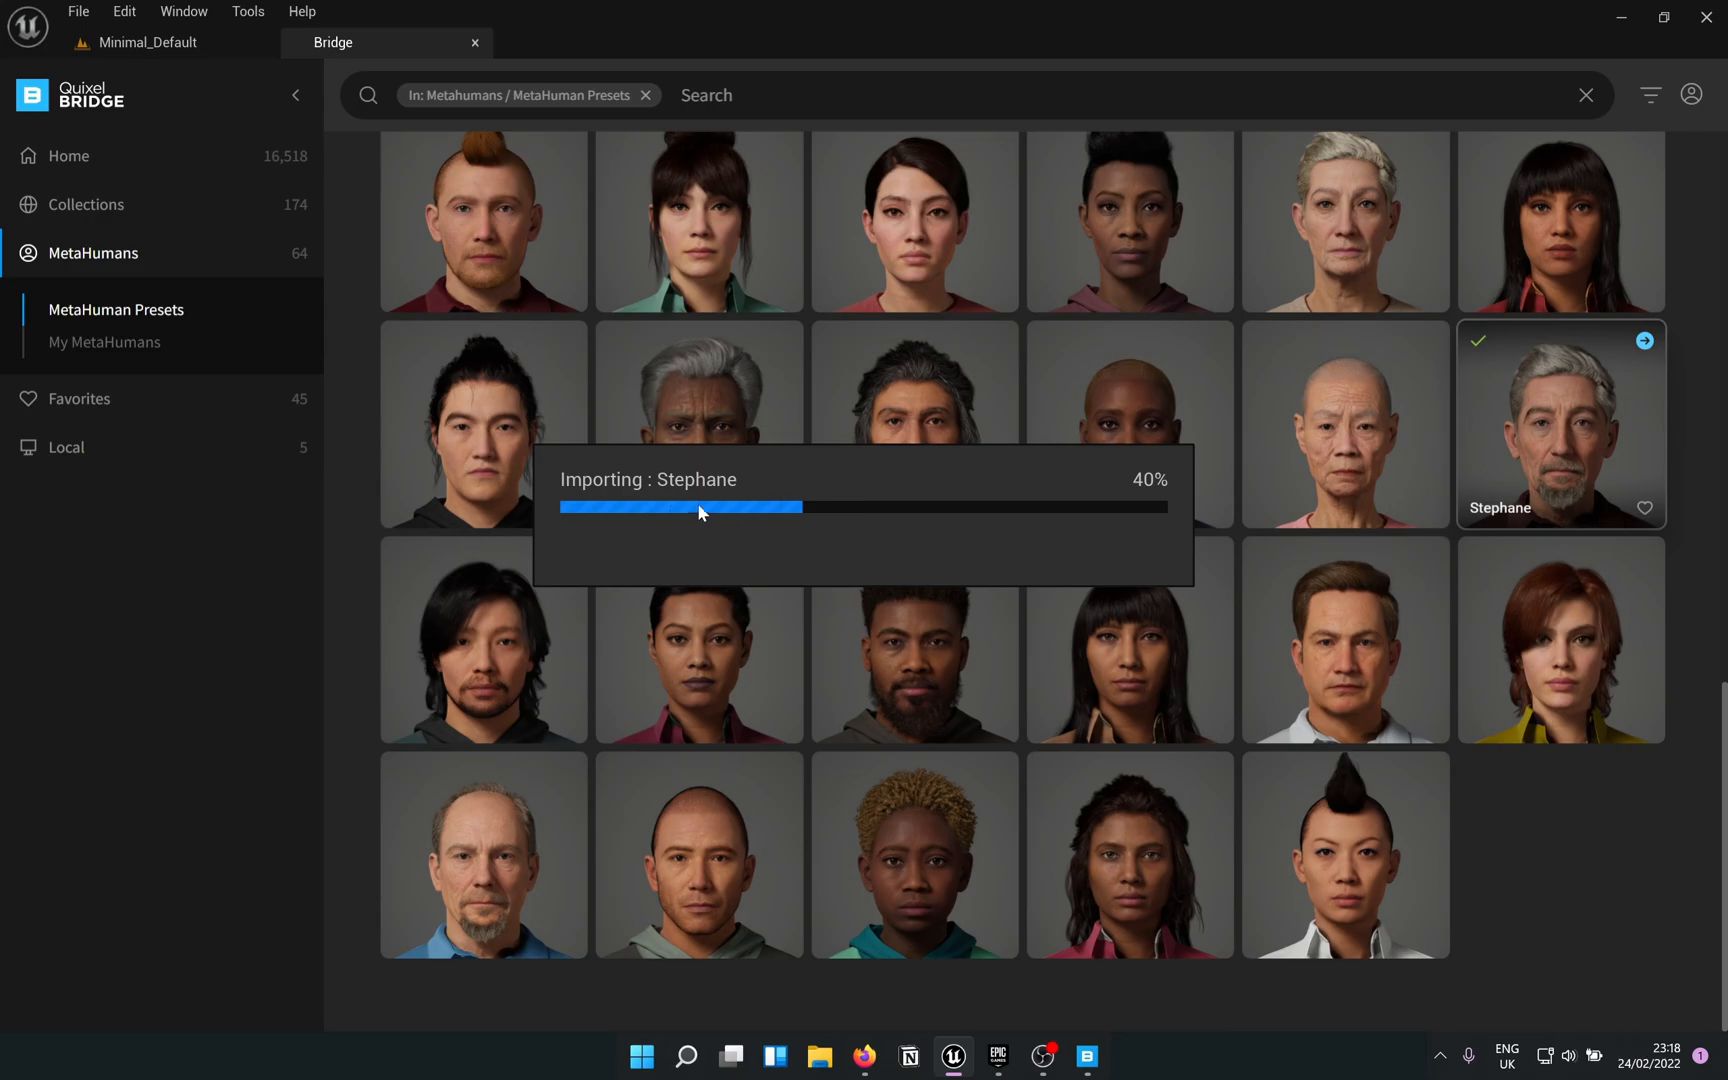
{"action": "mouse_move", "coordinate": [810, 592]}
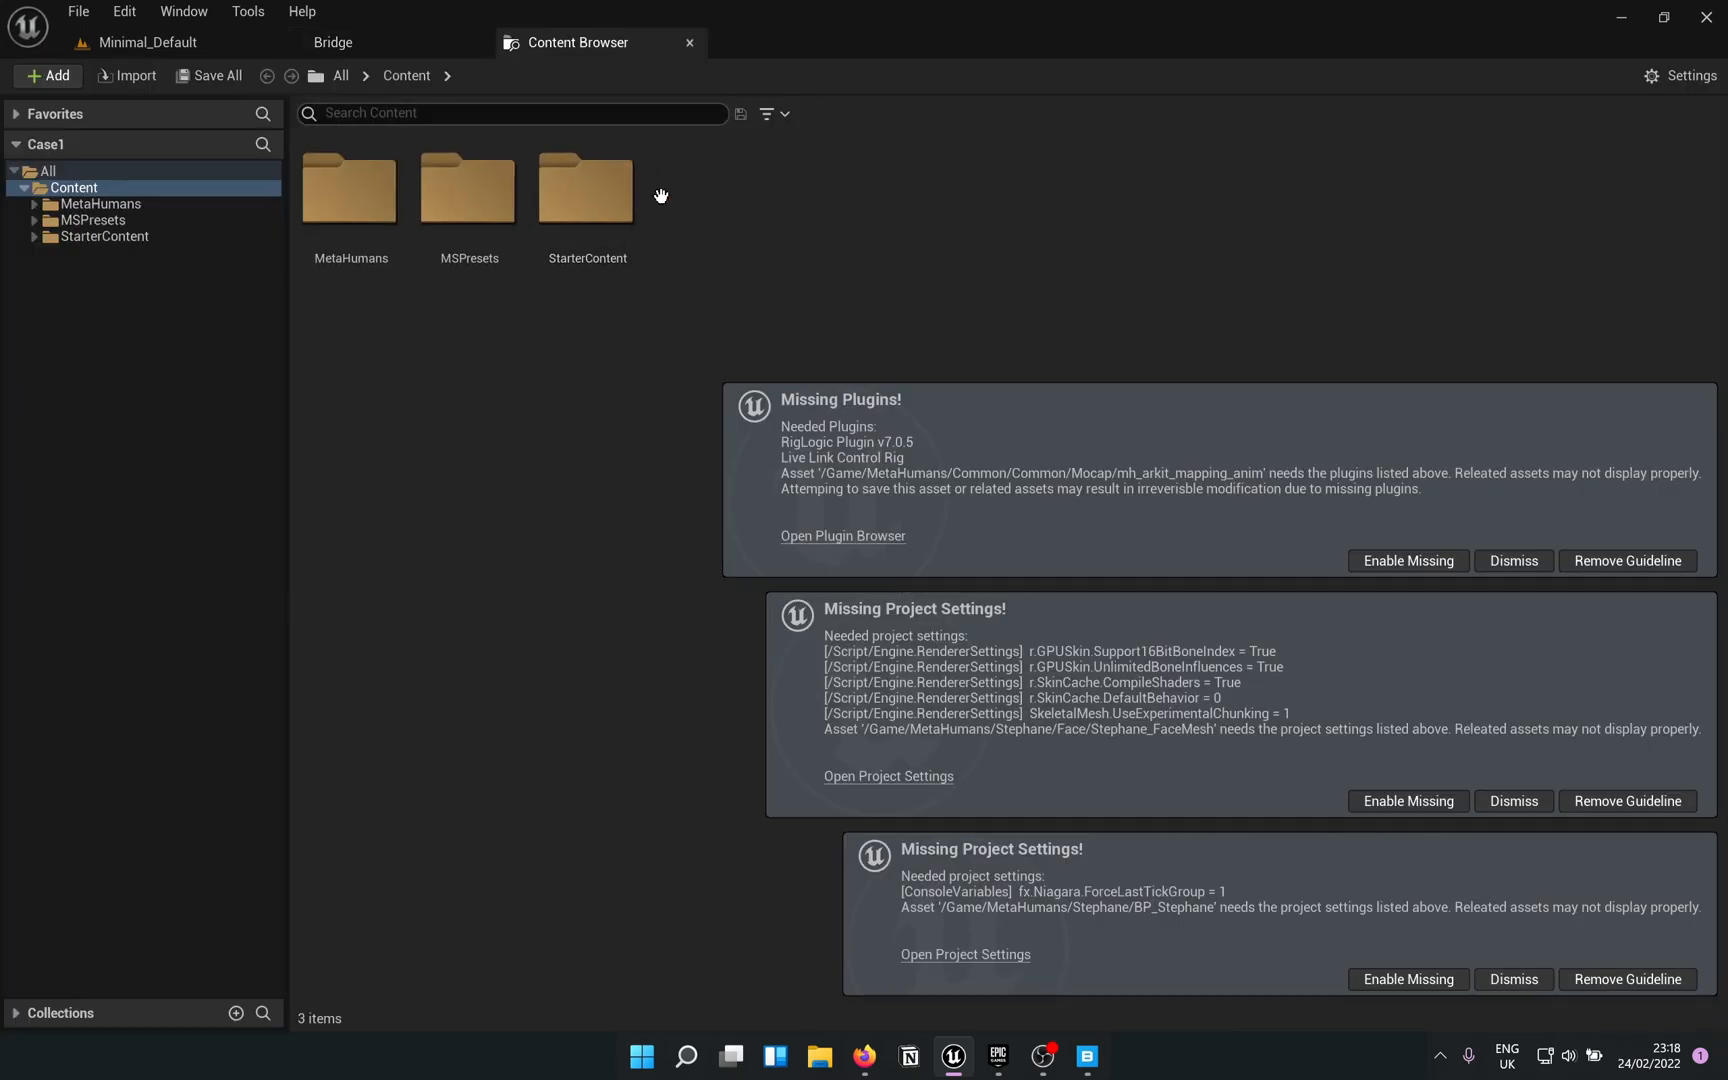
{"action": "mouse_move", "coordinate": [1418, 496]}
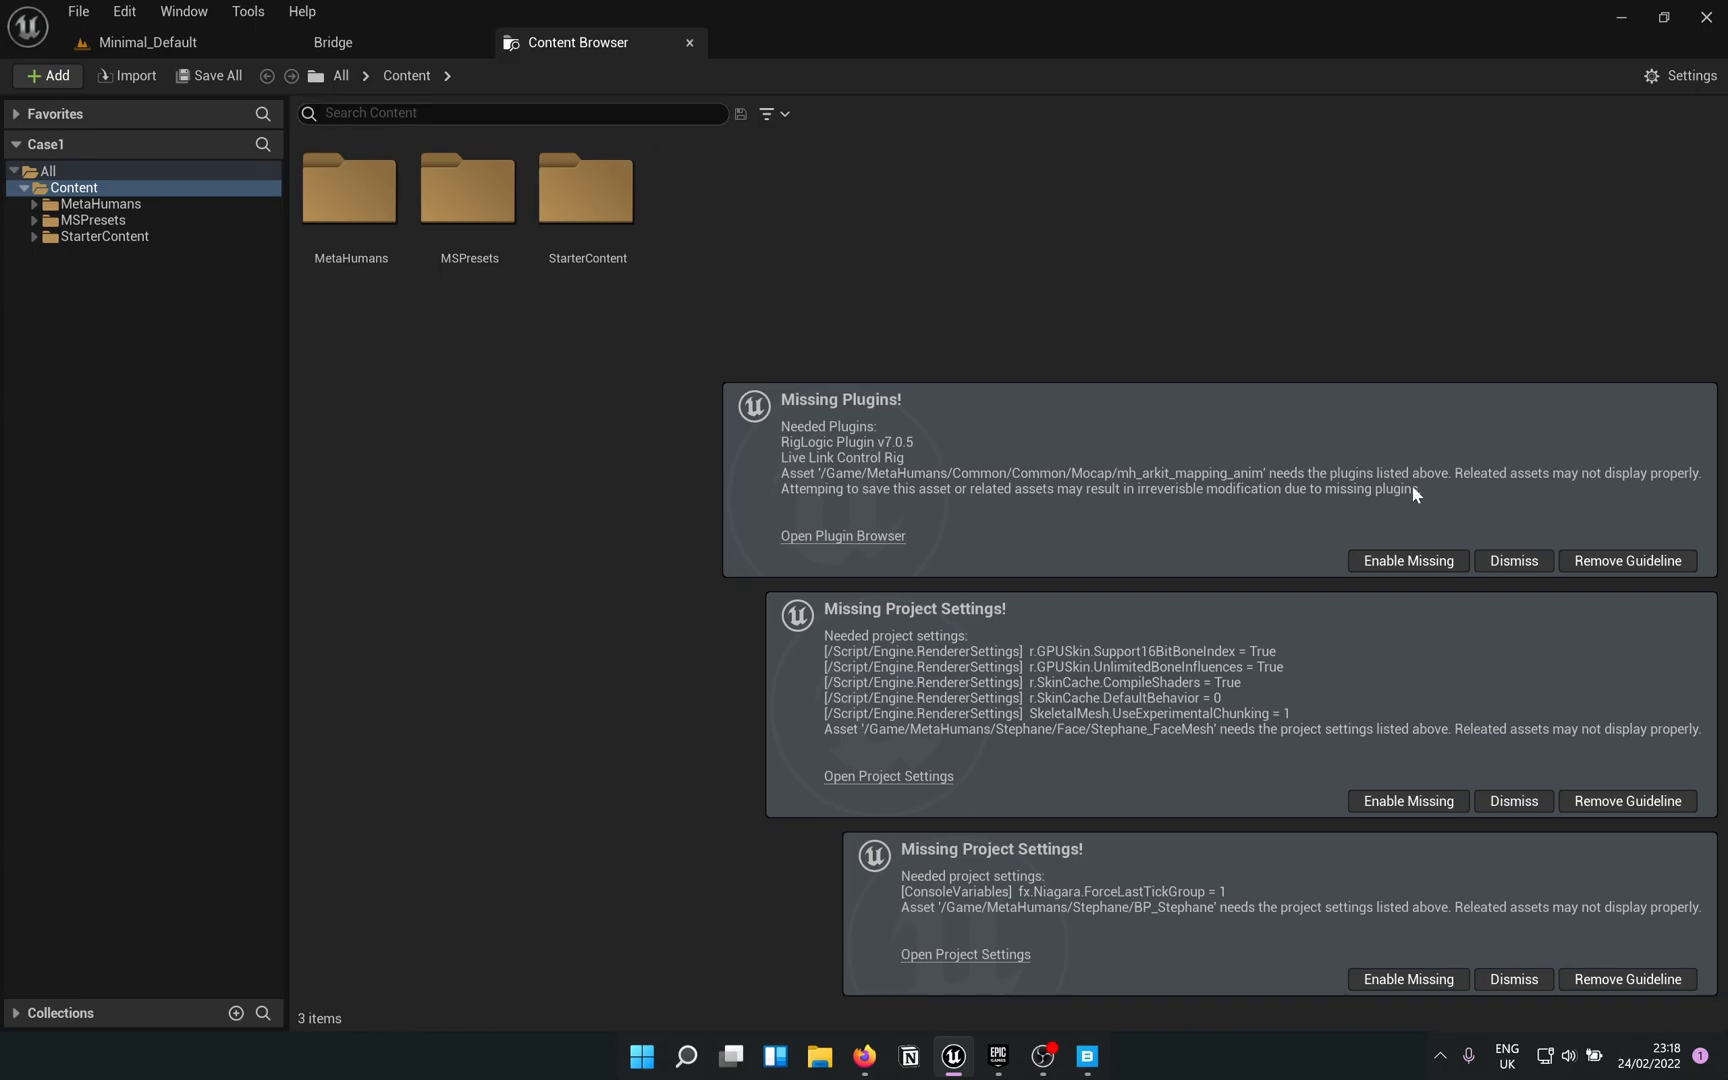
Enable the missing plugins and project settings so the editor restarts.
{"action": "left_click", "coordinate": [1514, 560]}
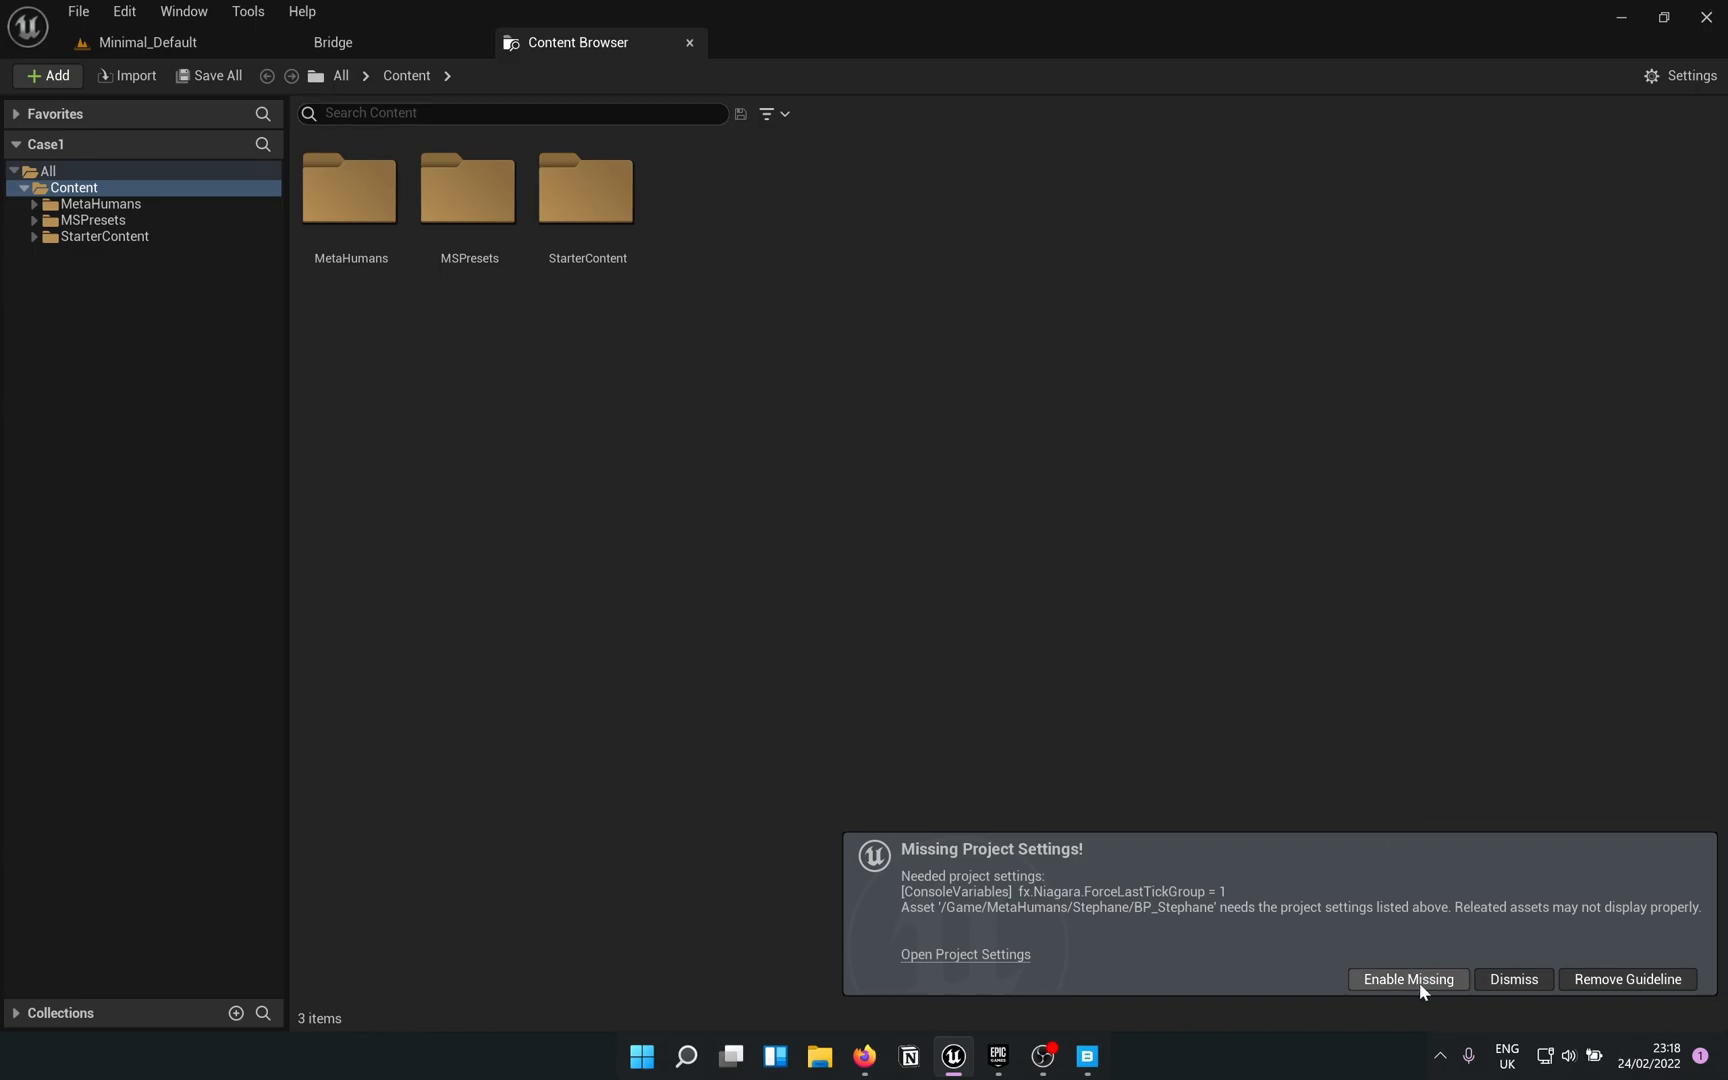
{"action": "left_click", "coordinate": [1408, 980]}
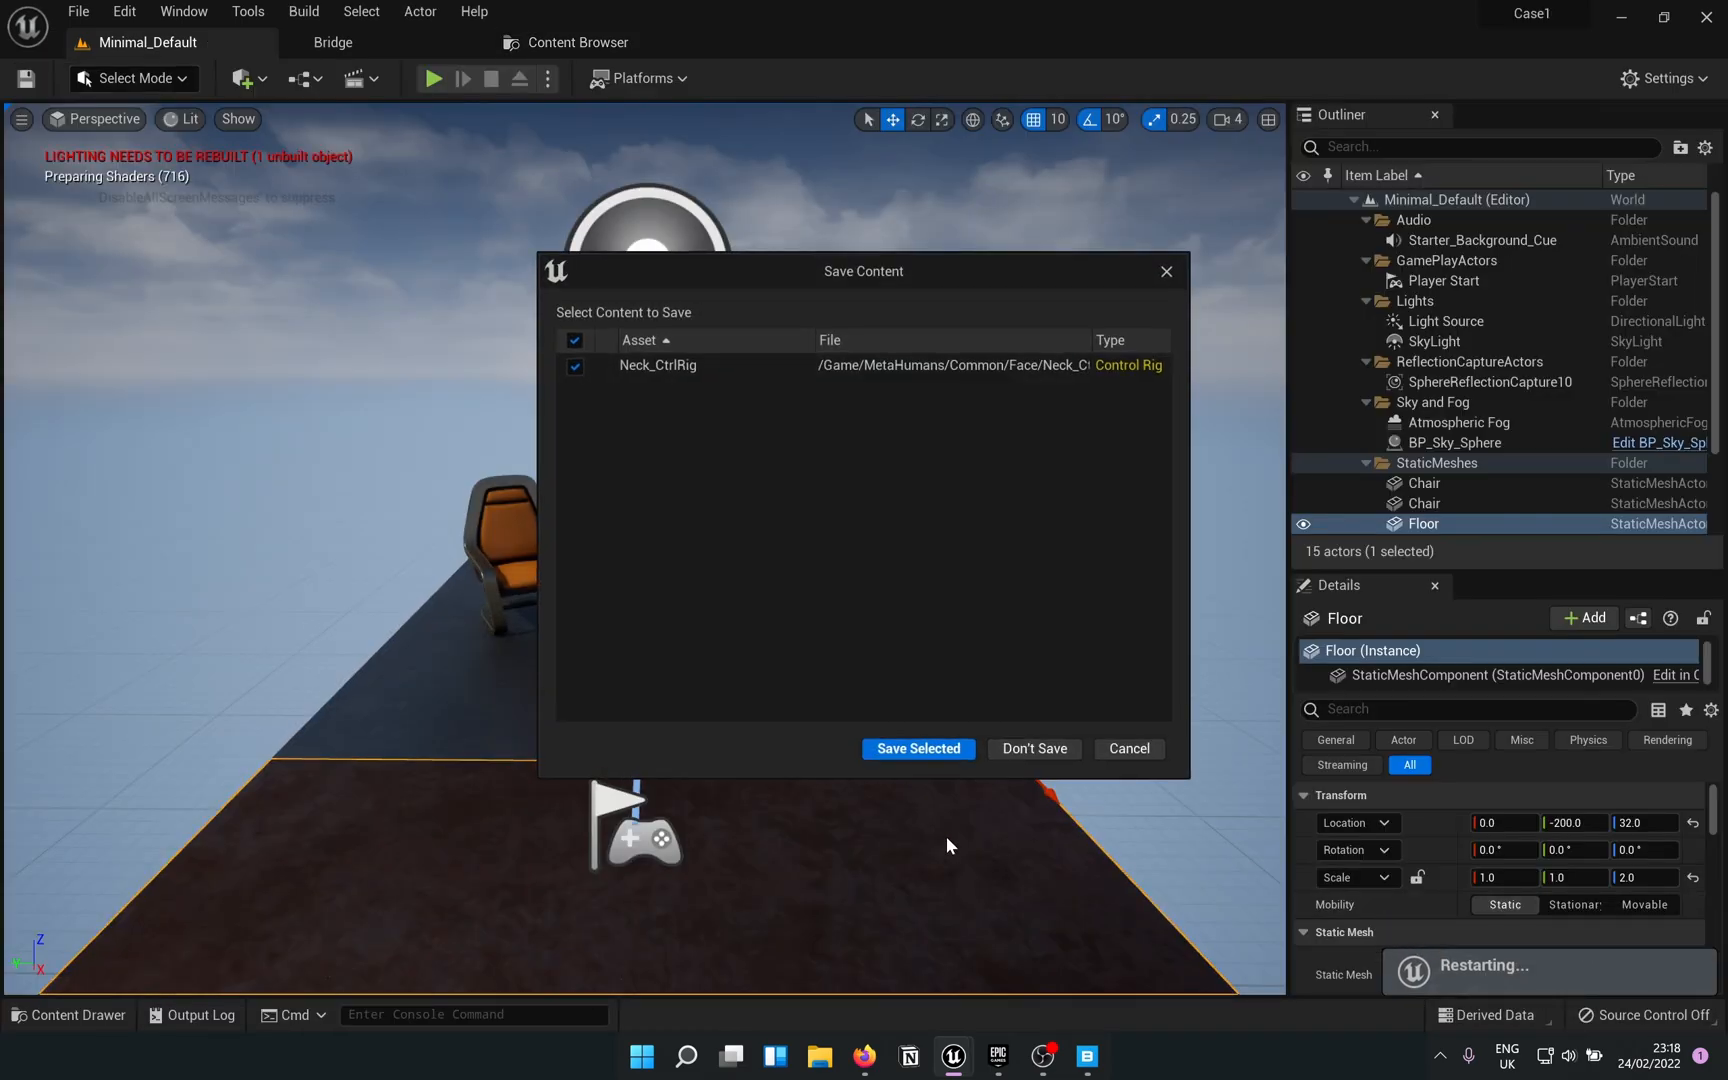
{"action": "mouse_move", "coordinate": [944, 754]}
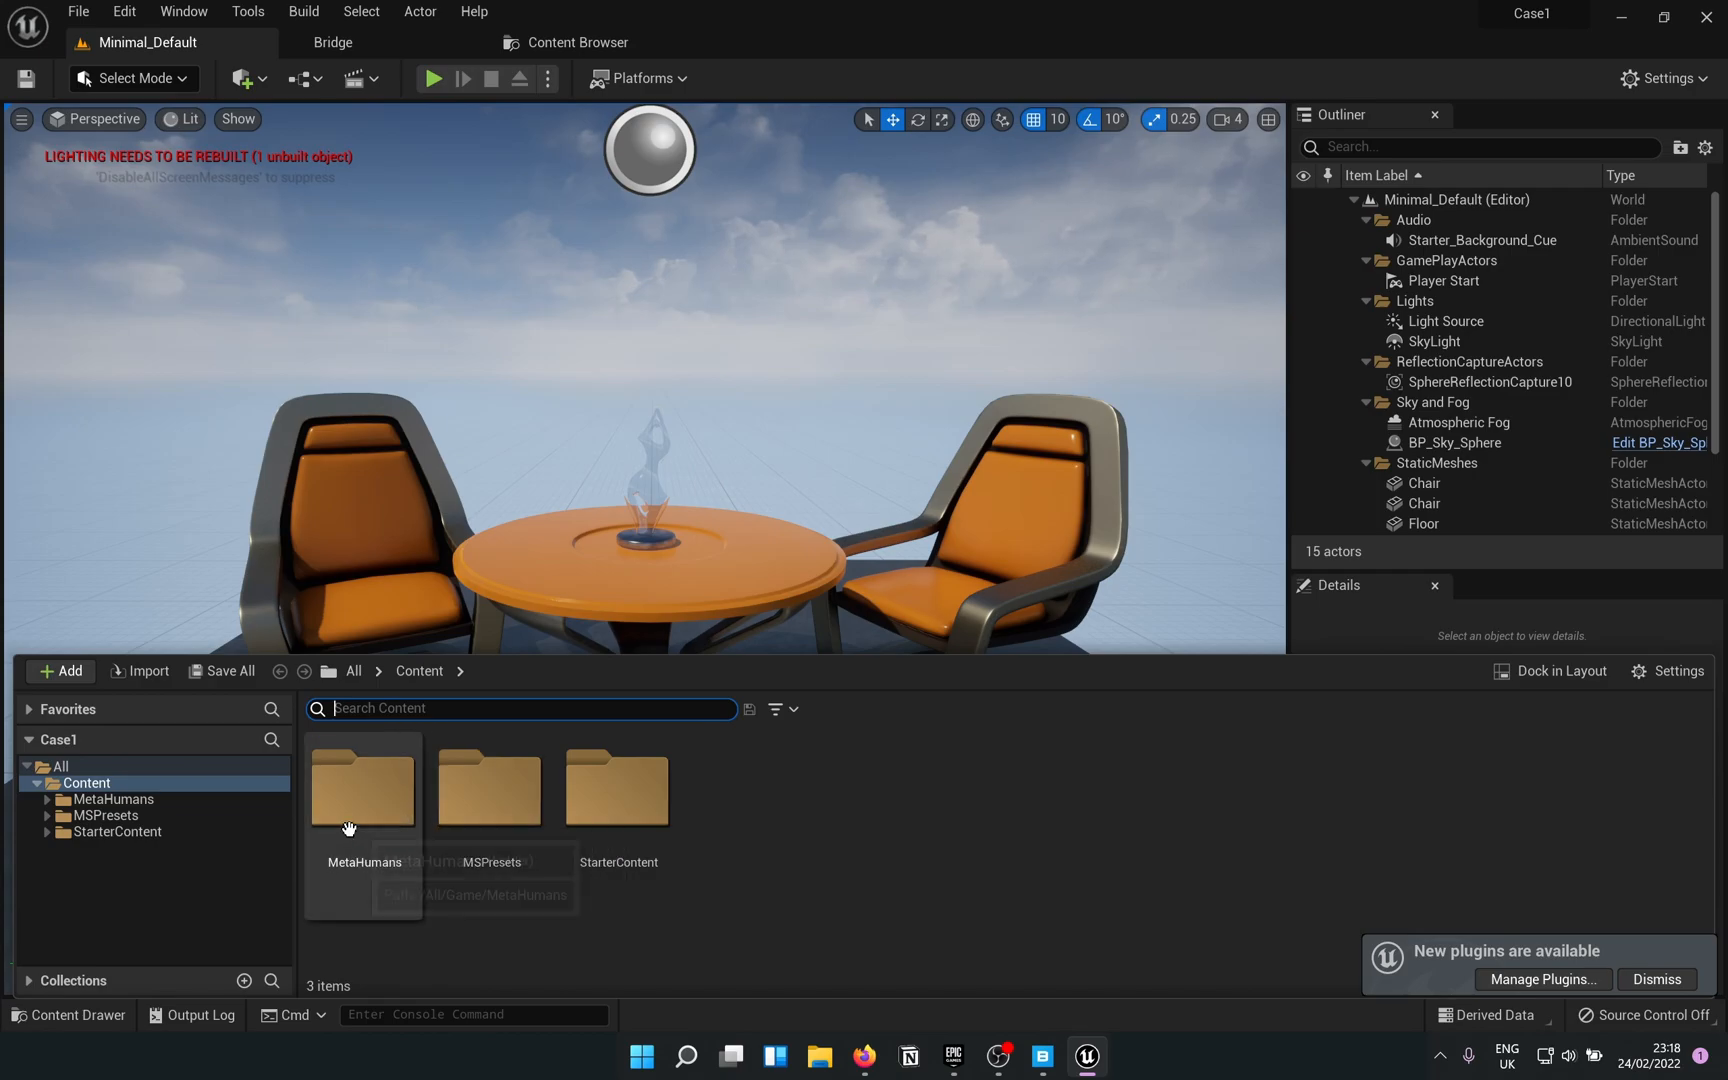
Delete the table and chairs, turn Stephane about -80° to face forward, and open the new level sequence.
{"action": "left_click", "coordinate": [78, 1016]}
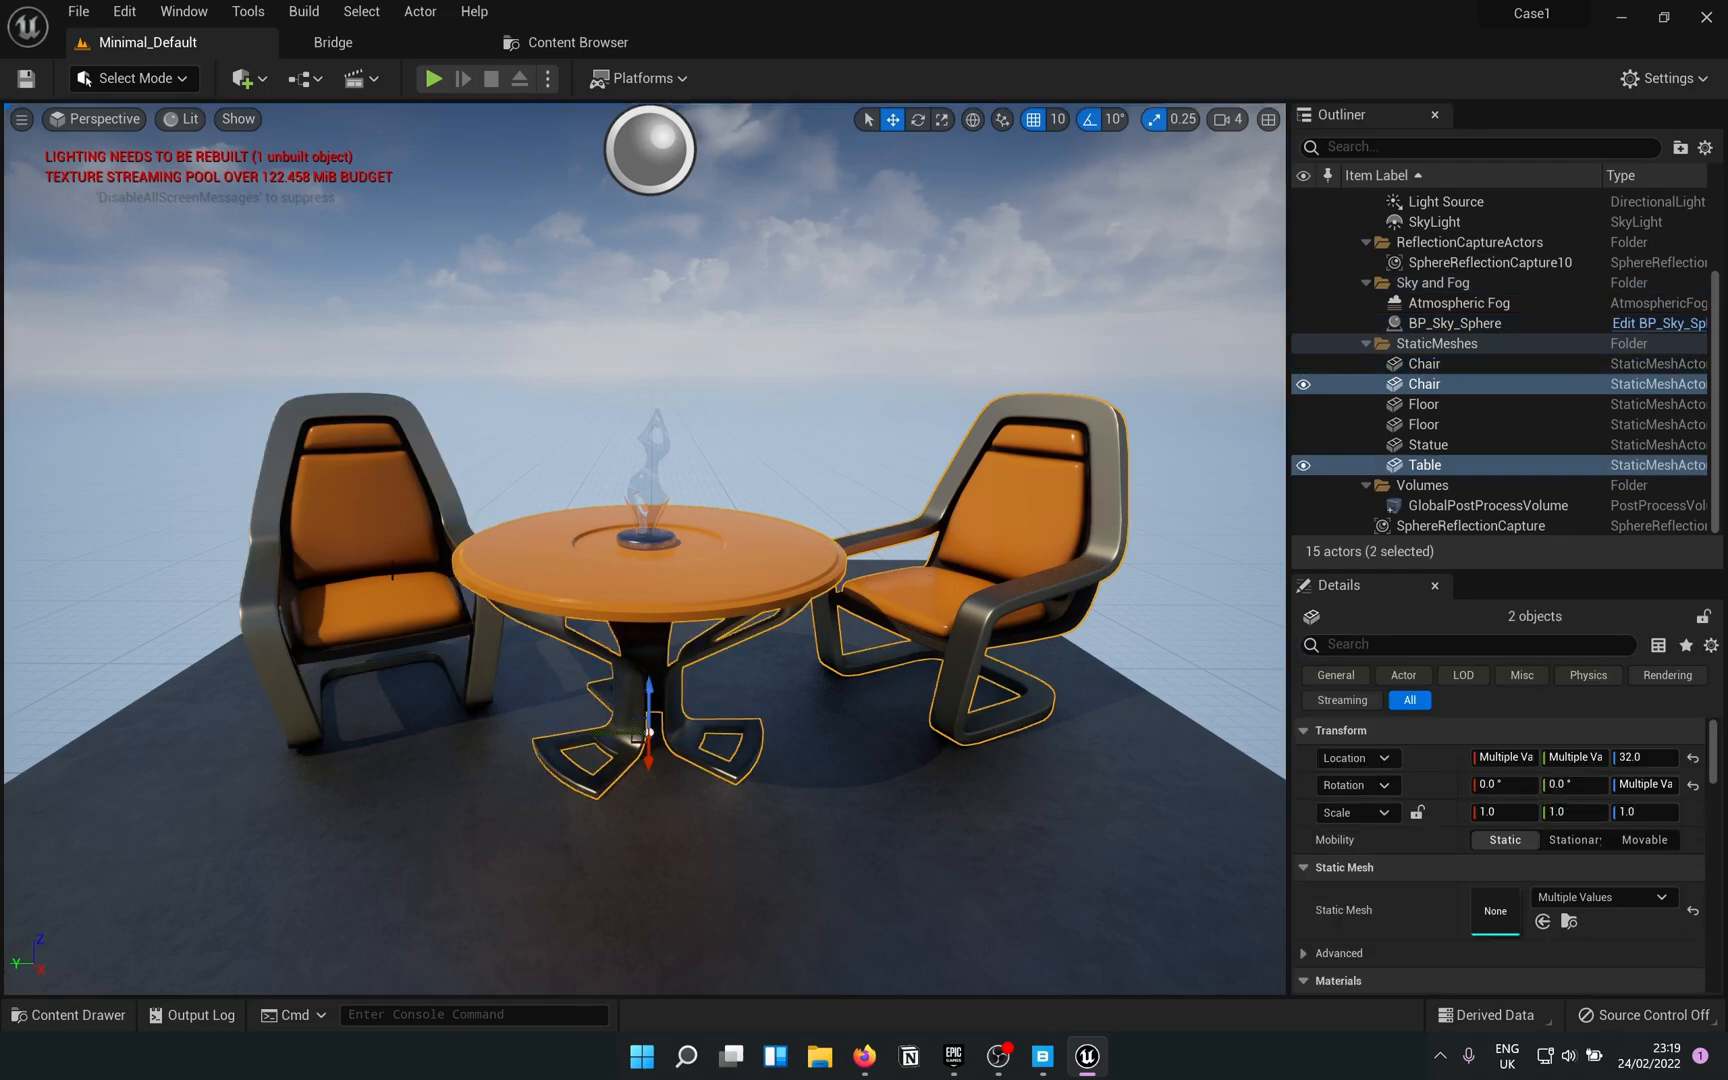
{"action": "key", "text": "Delete"}
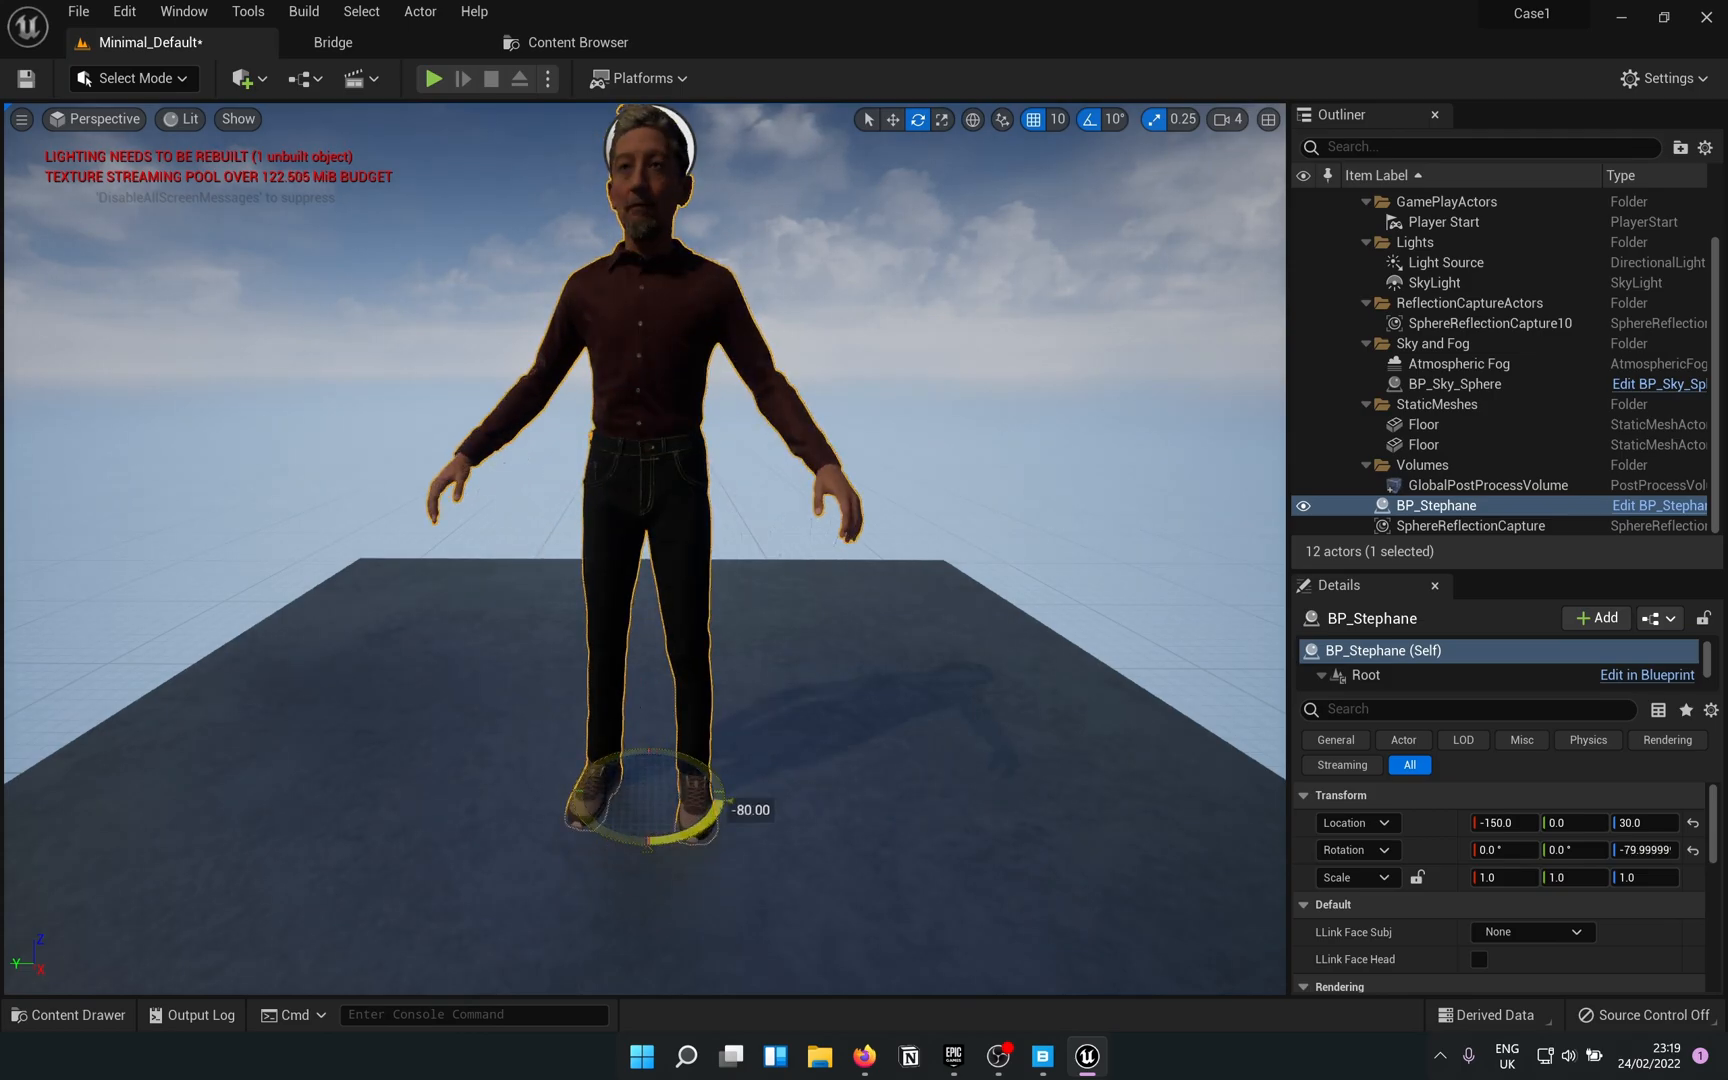
{"action": "left_click_drag", "start_coordinate": [716, 838], "coordinate": [672, 782]}
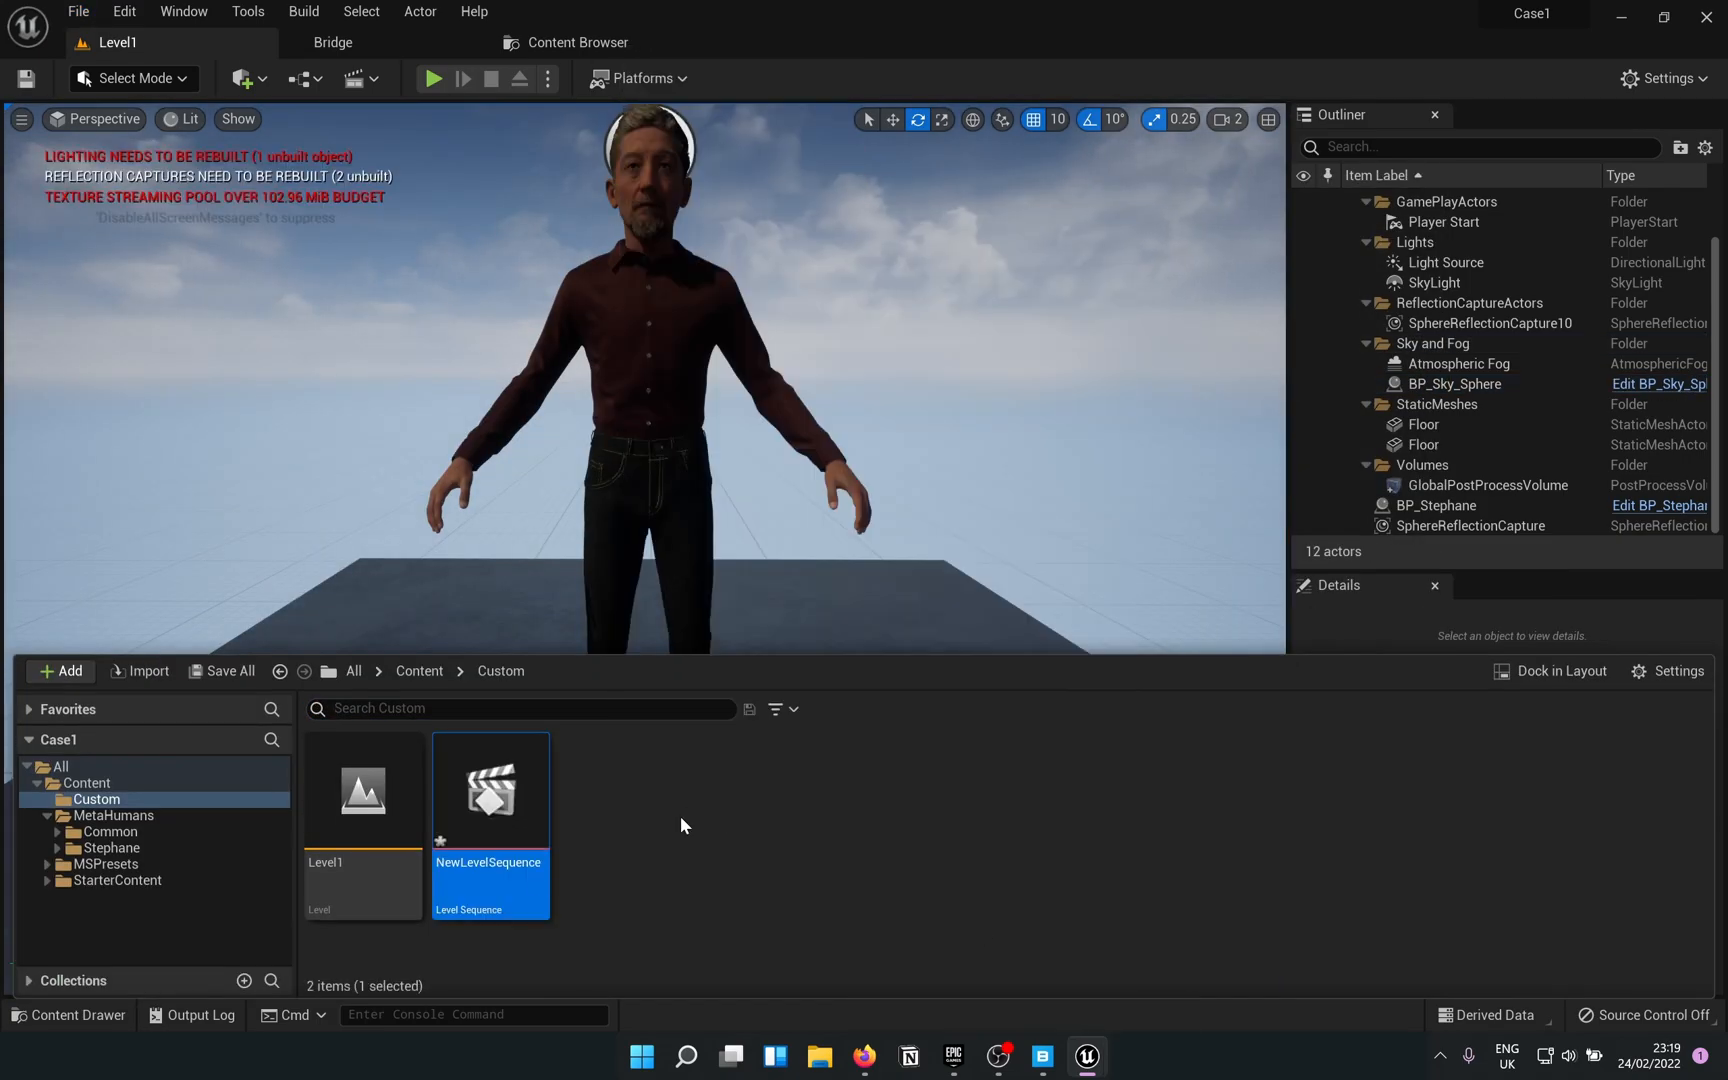
{"action": "double_click", "coordinate": [490, 792]}
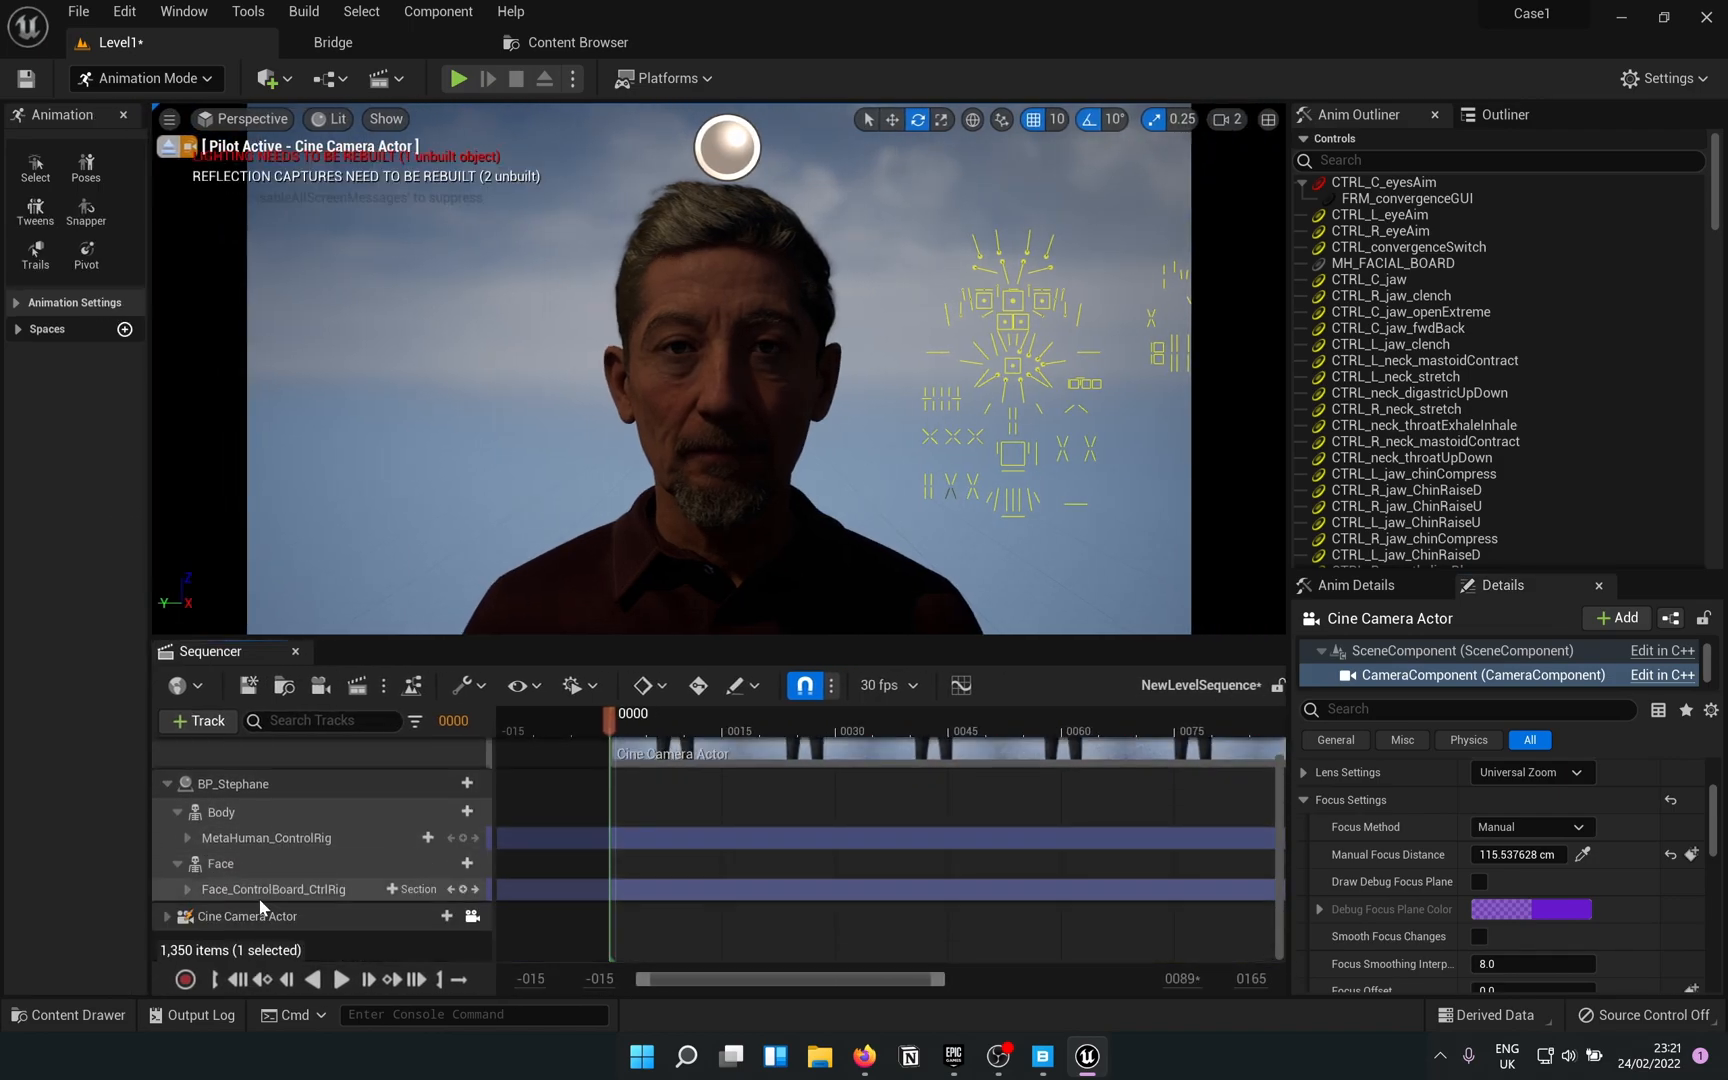
Select Stephane's face control rig in the sequence before launching UE 4.27.
{"action": "left_click", "coordinate": [272, 888]}
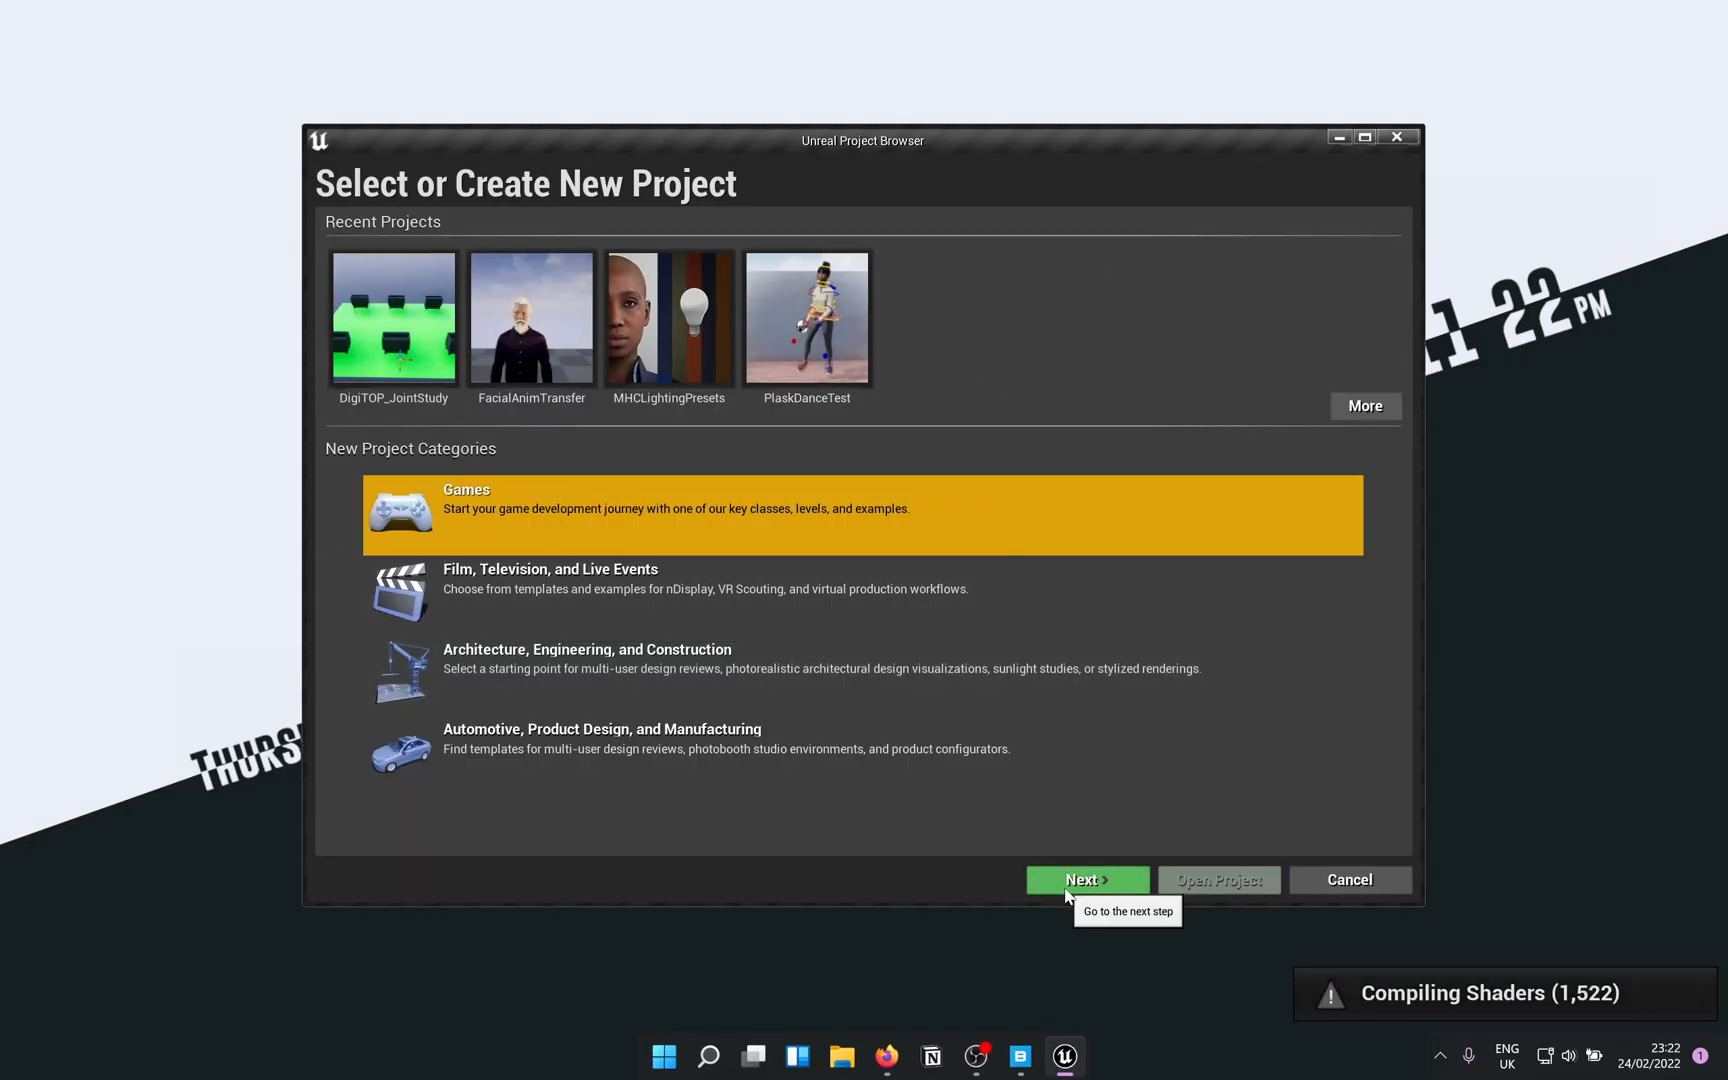
Create Case2 in UE4.27 and open it in UE5 as a converted copy.
{"action": "left_click", "coordinate": [1088, 880]}
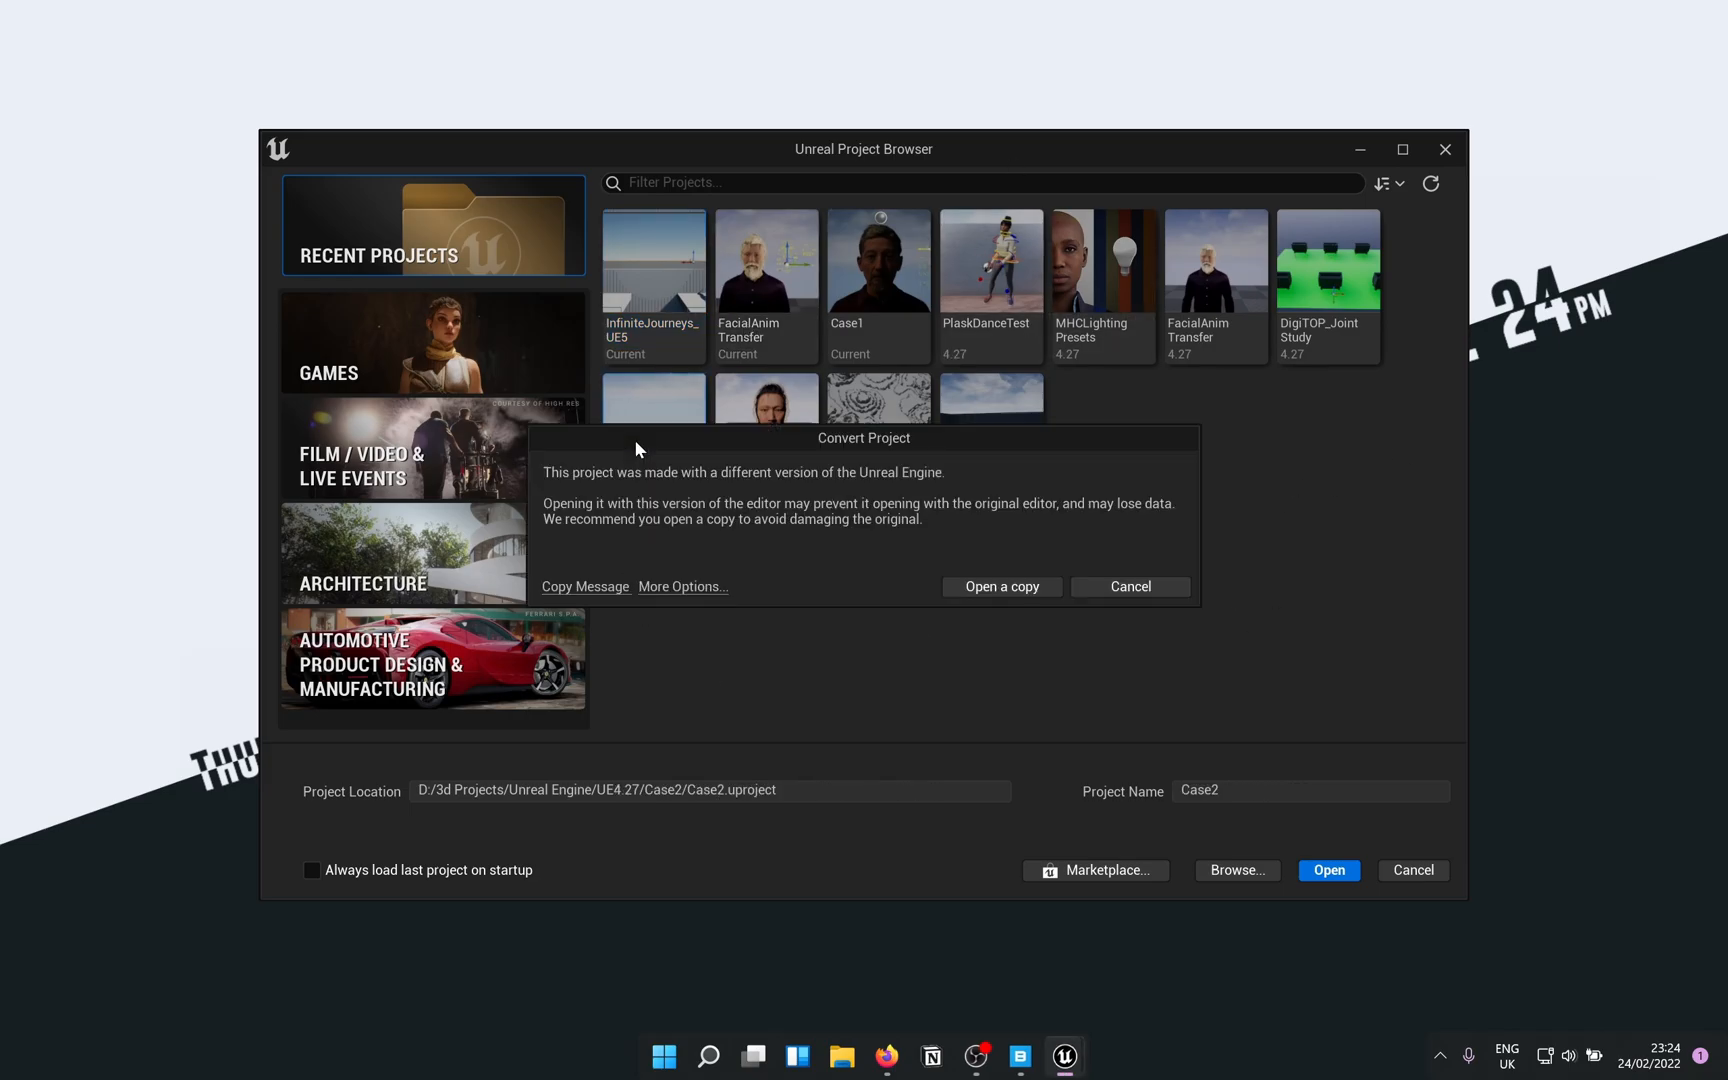
{"action": "left_click", "coordinate": [1002, 586]}
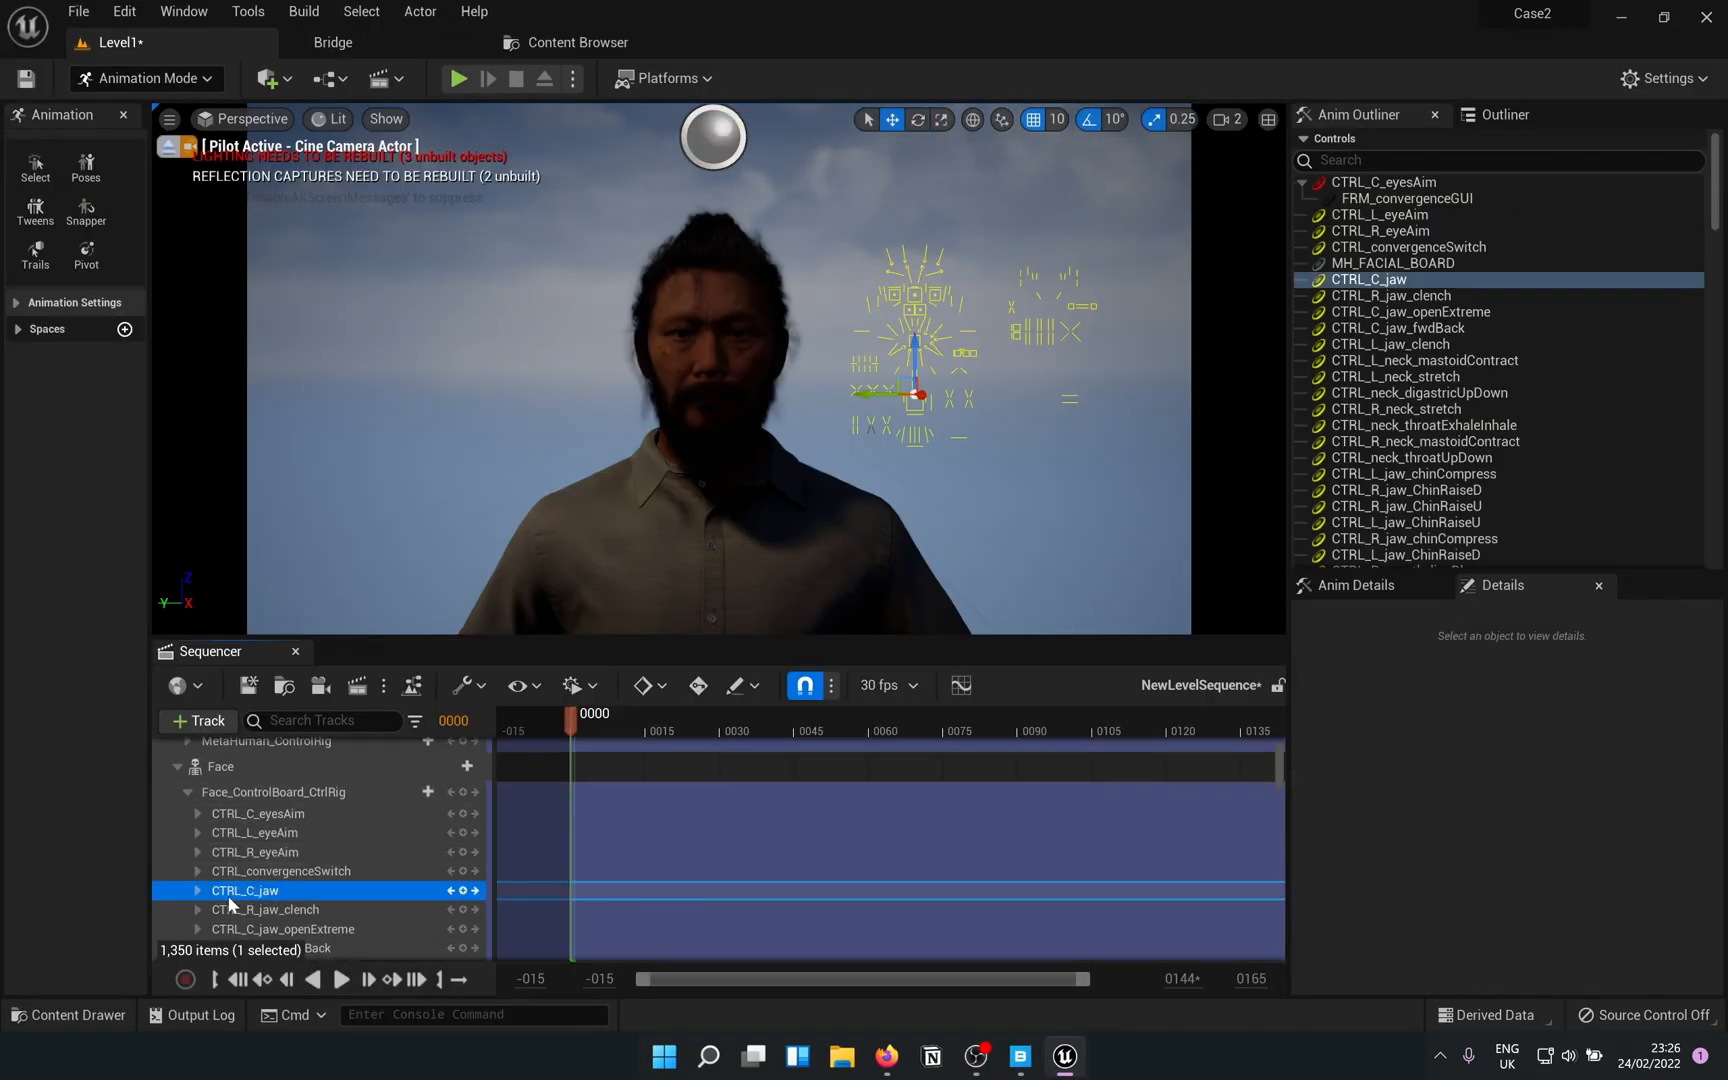
Select CTRL_C_jaw on the face control board and move it to open Stephane's mouth.
{"action": "left_click", "coordinate": [198, 890]}
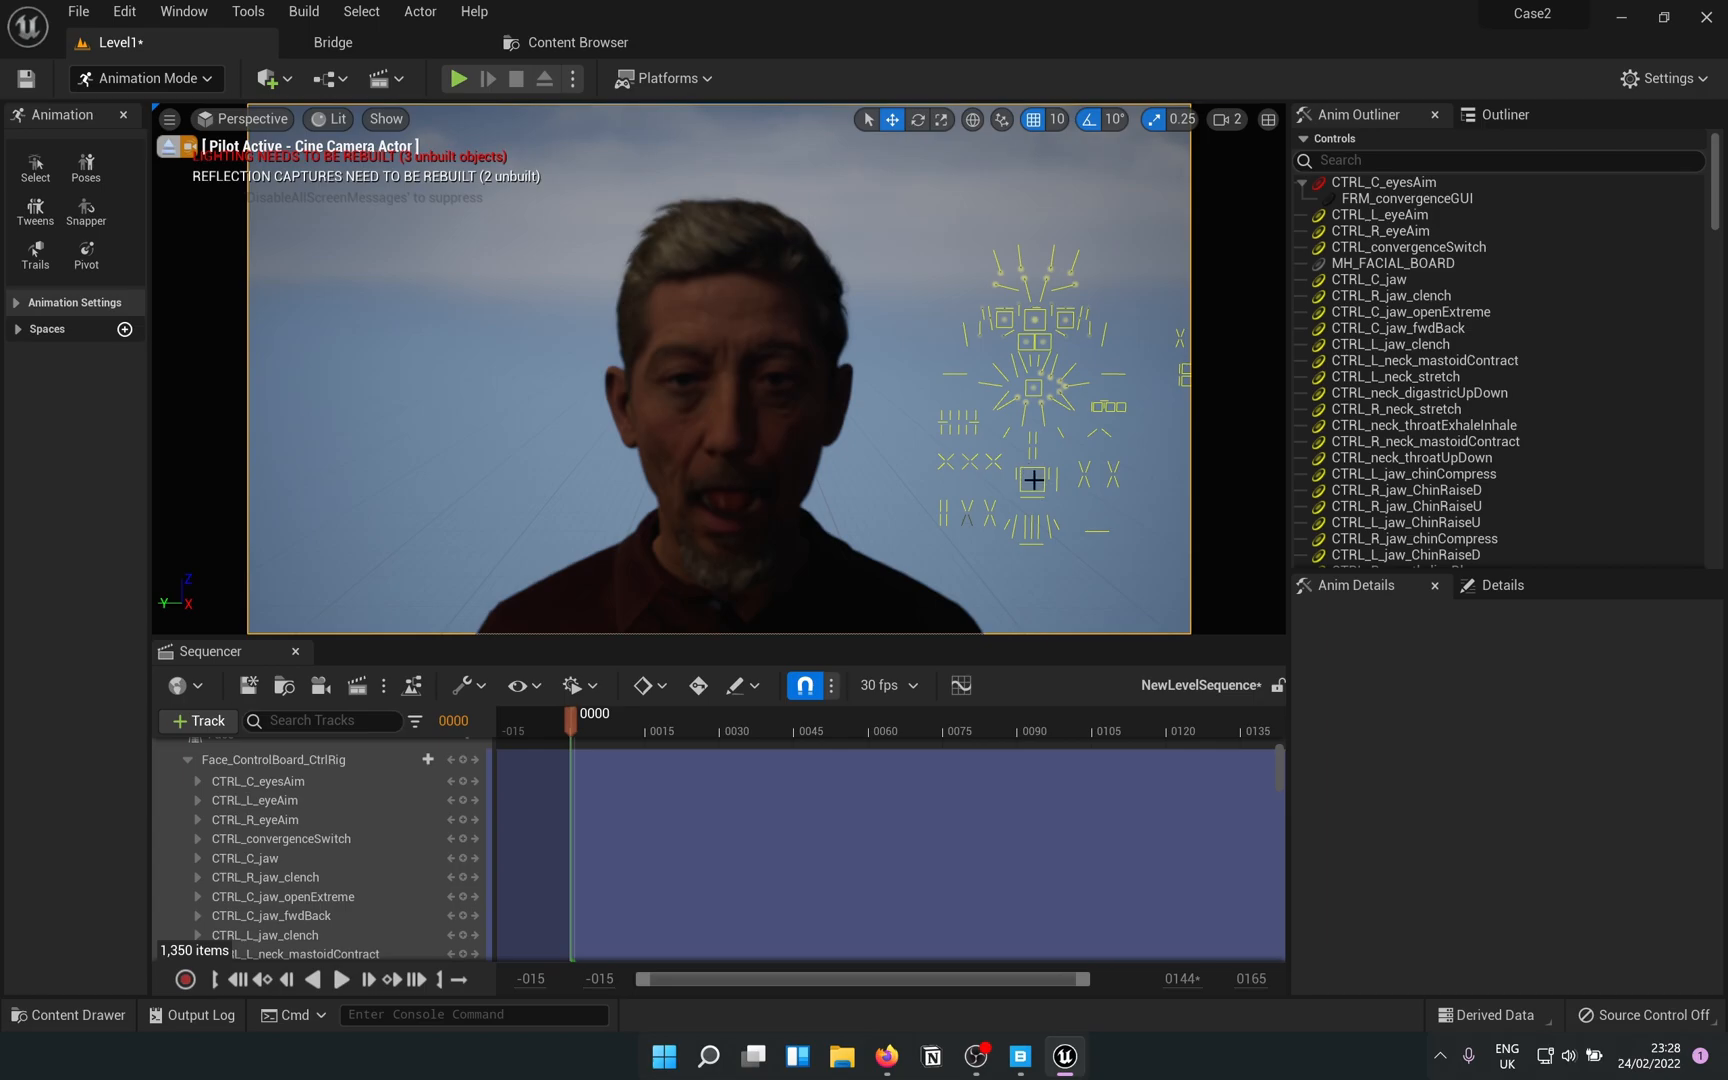
{"action": "mouse_move", "coordinate": [254, 194]}
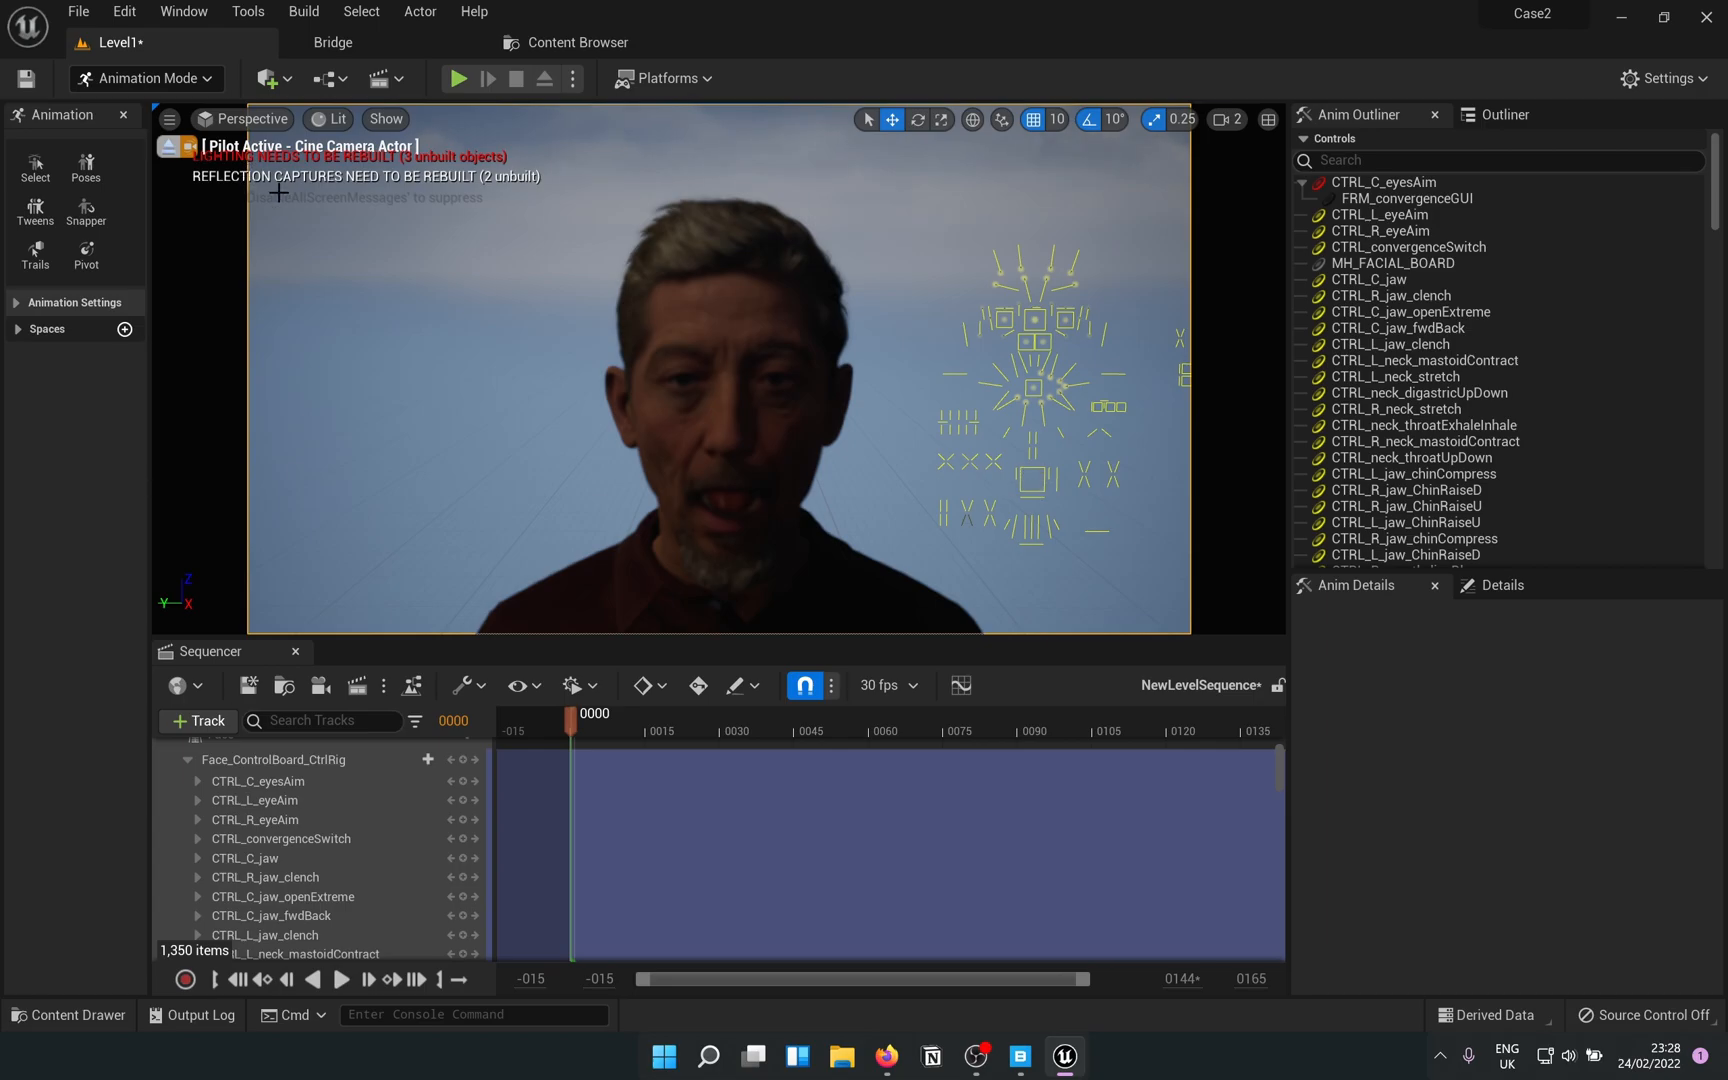
{"action": "mouse_move", "coordinate": [1064, 464]}
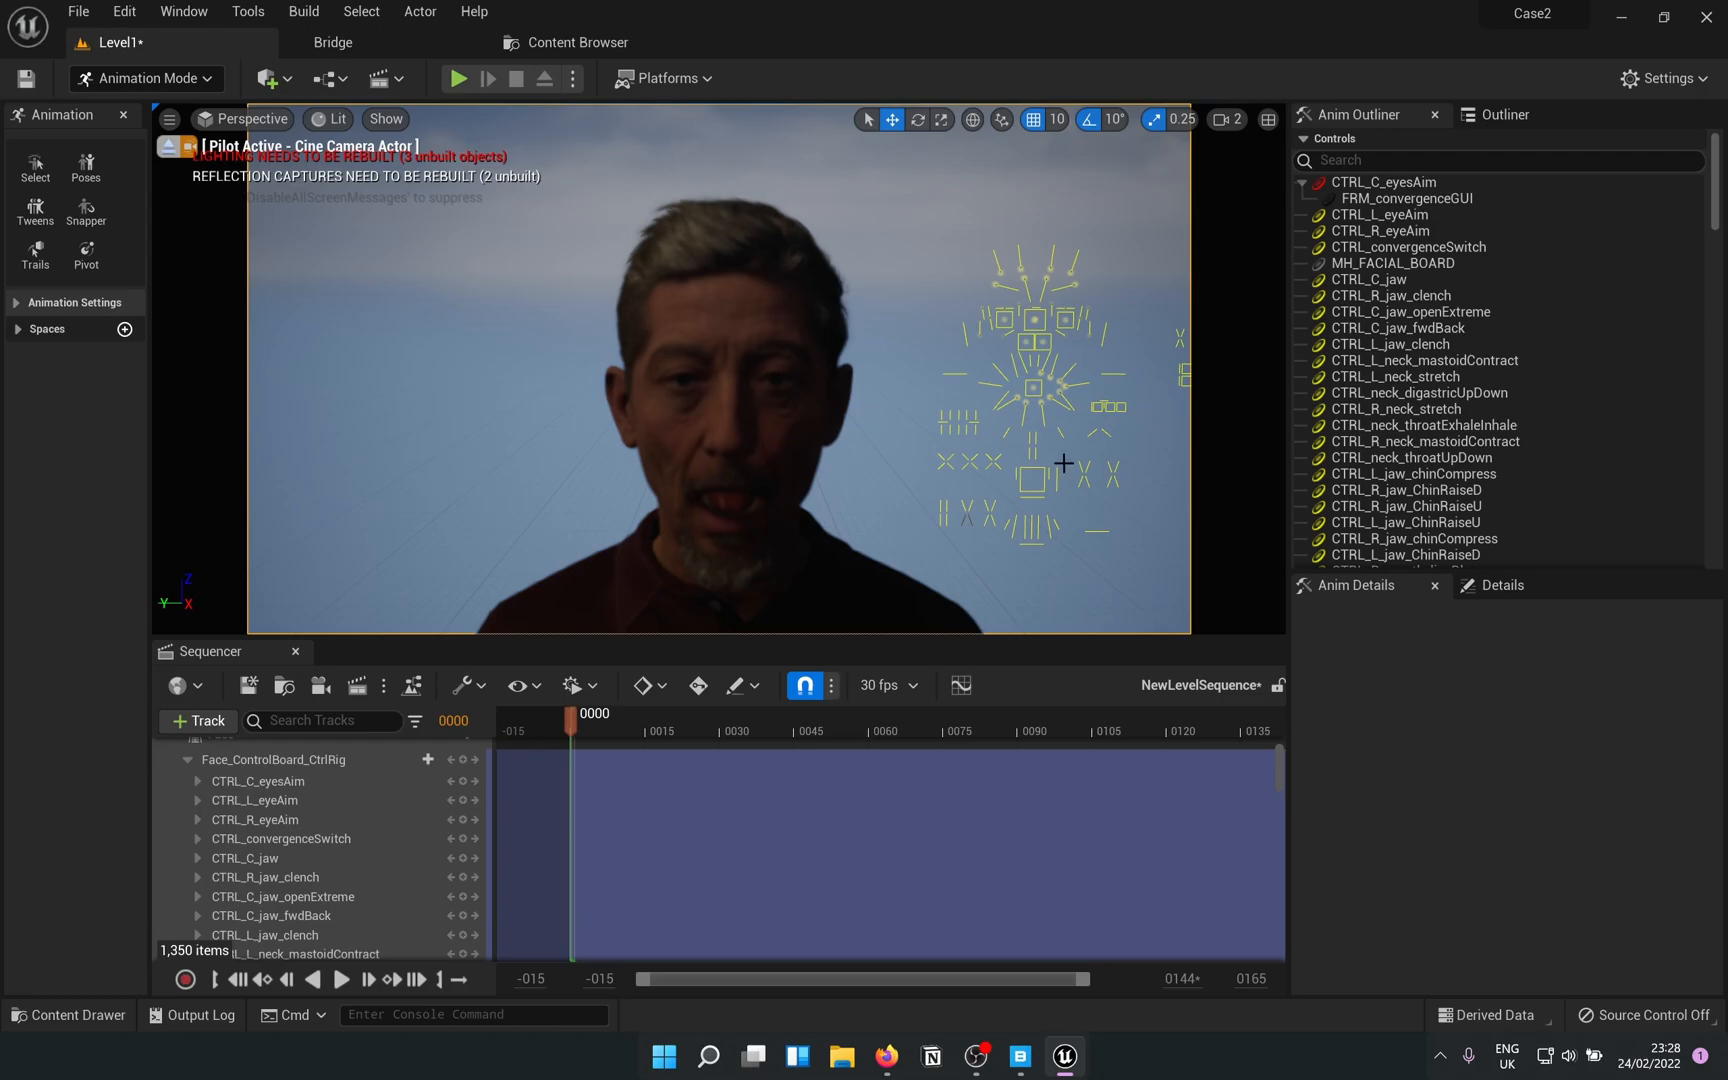